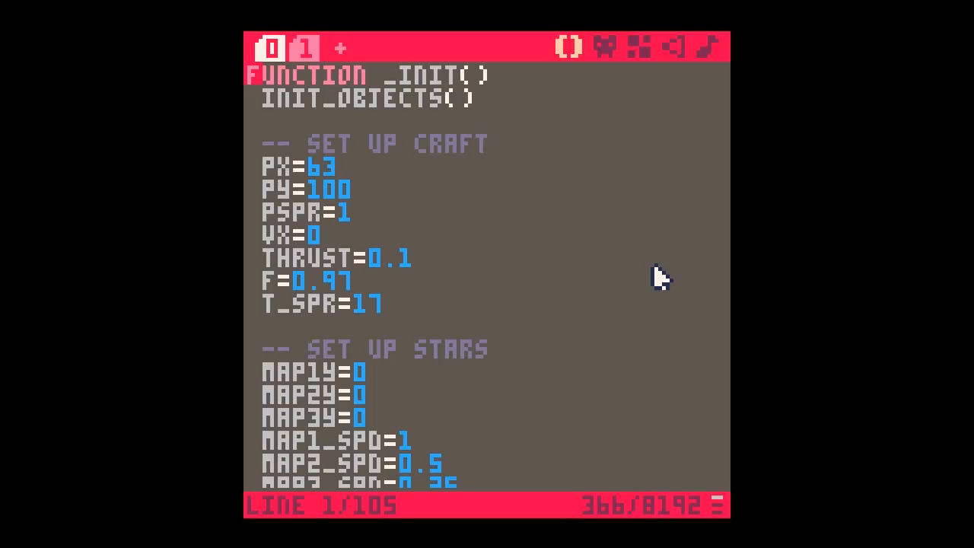
- Show the objects section with INIT_OBJECTS and the ADD_NEW_BULLET function on code tab 1
left_click(303, 49)
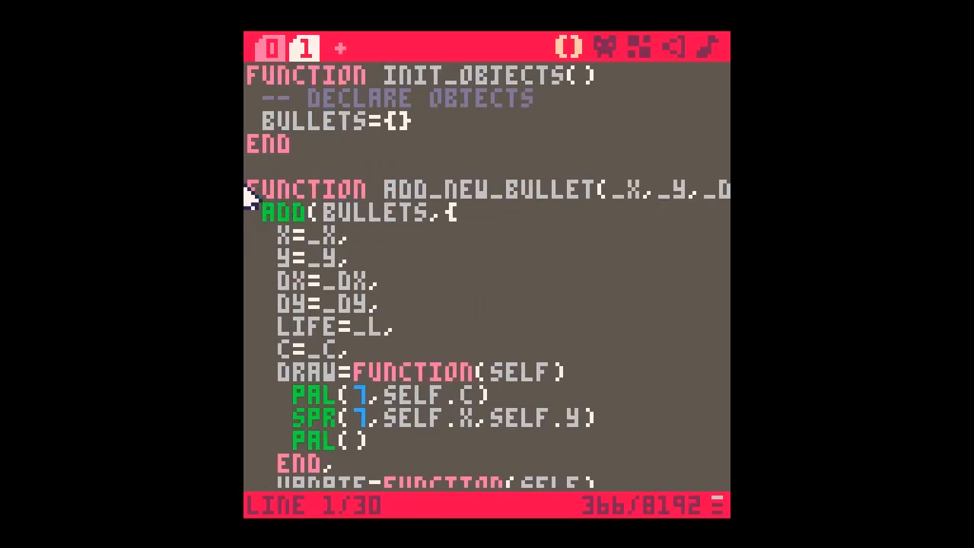
scroll("down", 3)
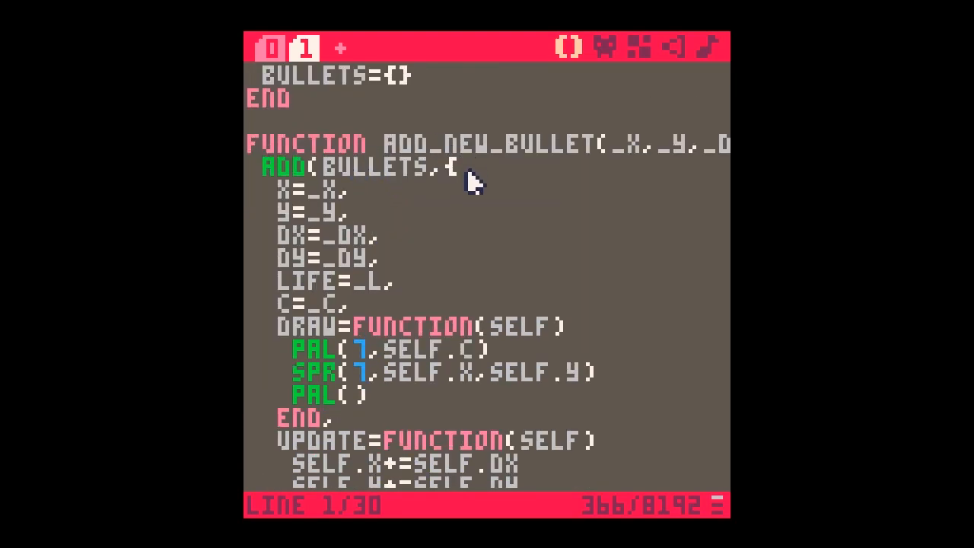
mouse_move(391, 194)
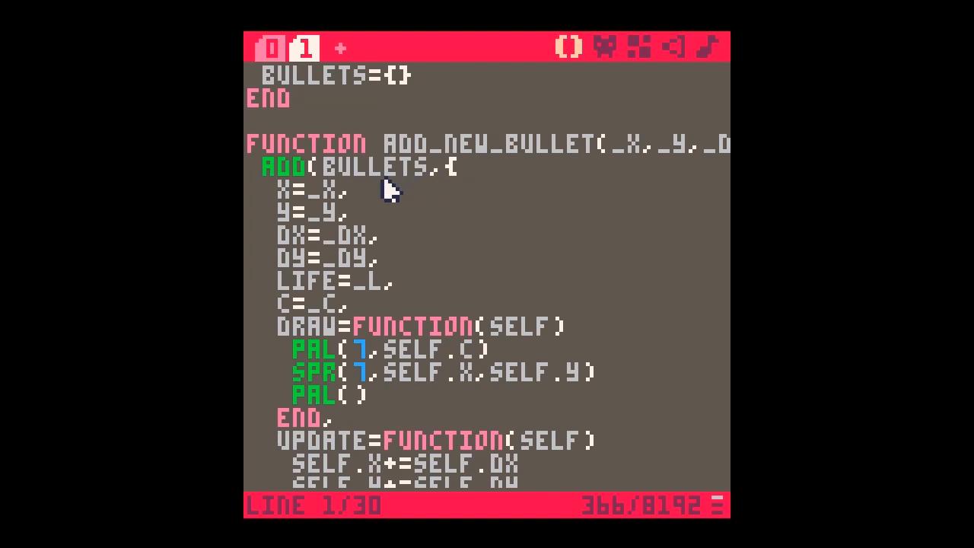
left_click_drag(388, 190, 365, 304)
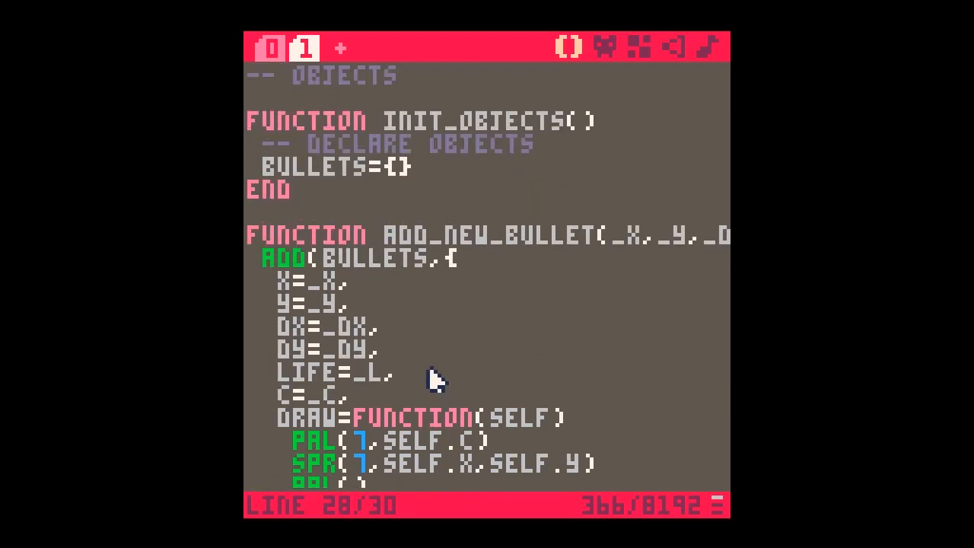
mouse_move(487, 220)
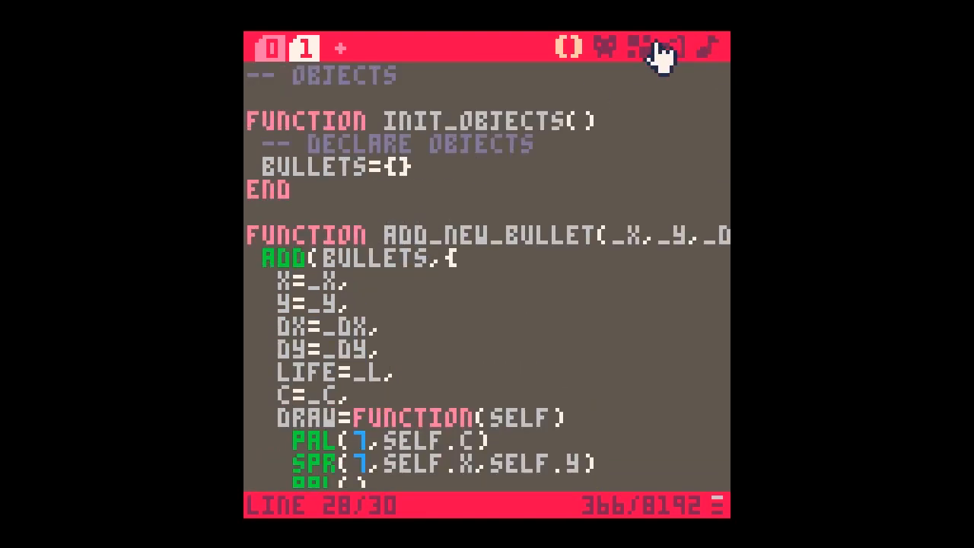
- Paint a rough rock silhouette in dark grey (colour 5) in empty sprite 008
left_click(640, 45)
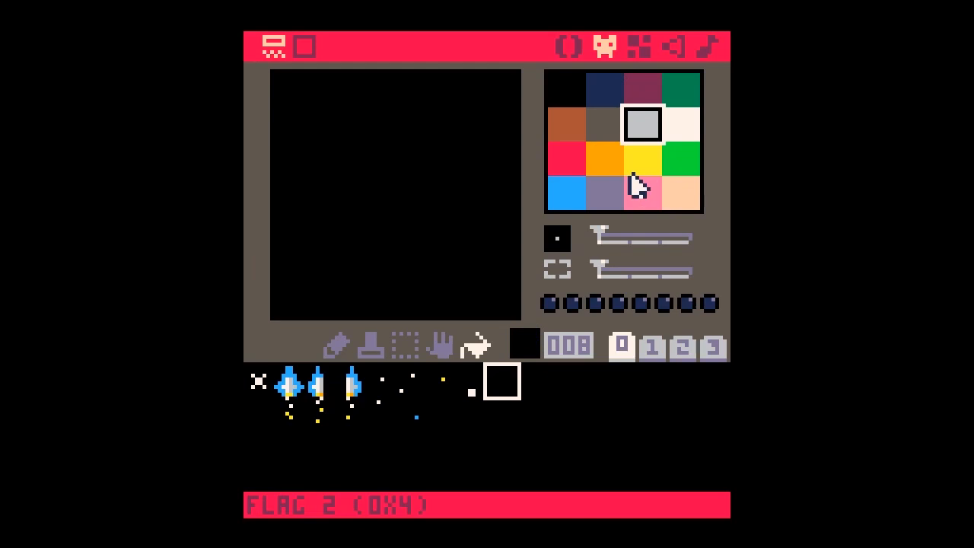
left_click(605, 124)
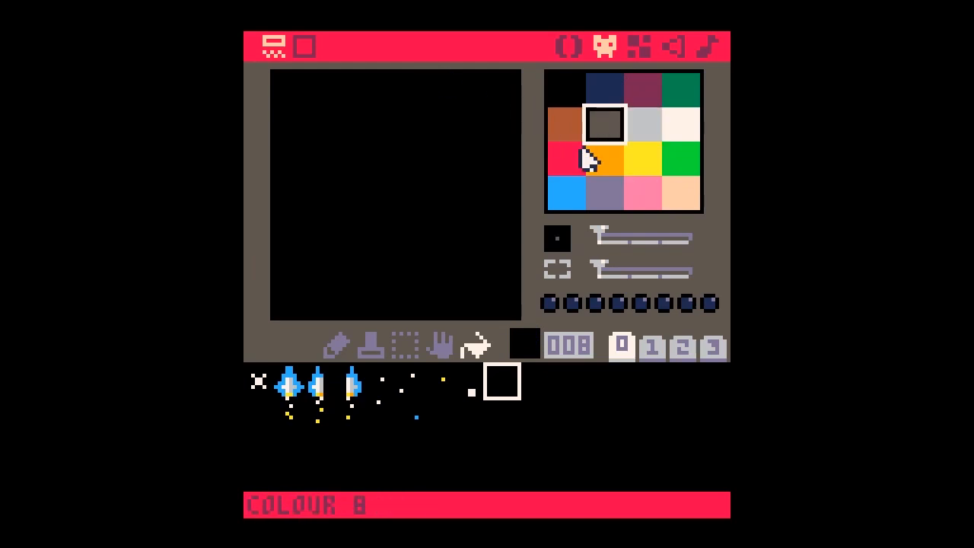
mouse_move(343, 117)
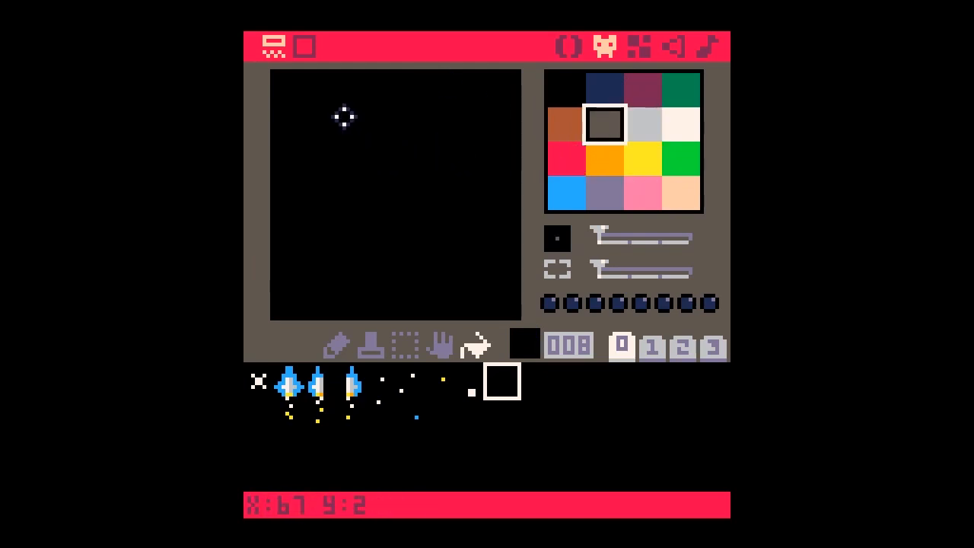
mouse_move(336, 114)
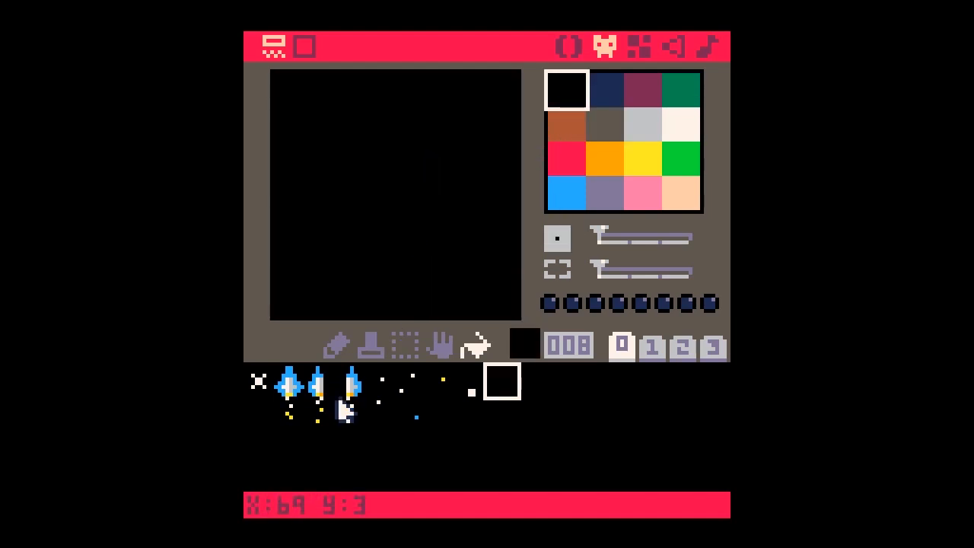
left_click(604, 124)
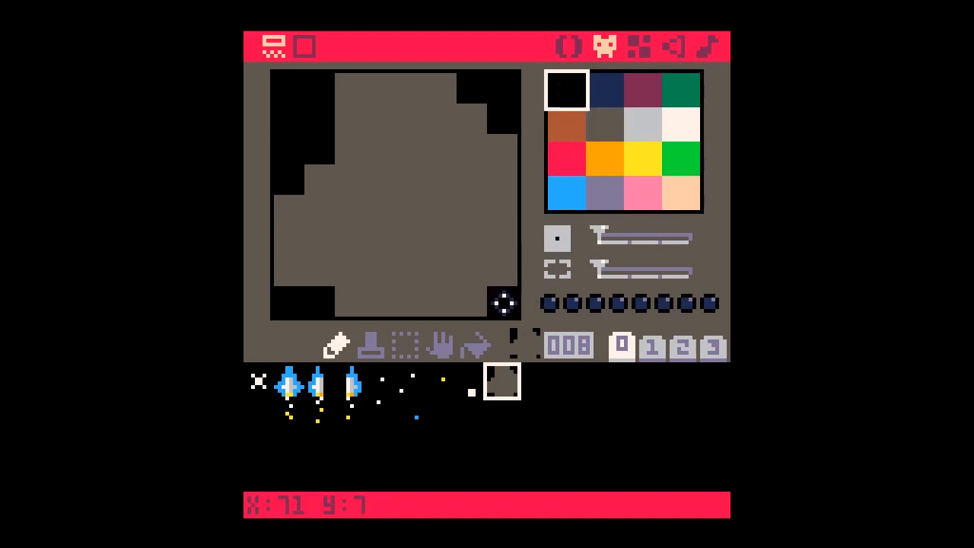
- Shade the rock with dark blue on the lower right and light grey highlights on the upper left
left_click(603, 89)
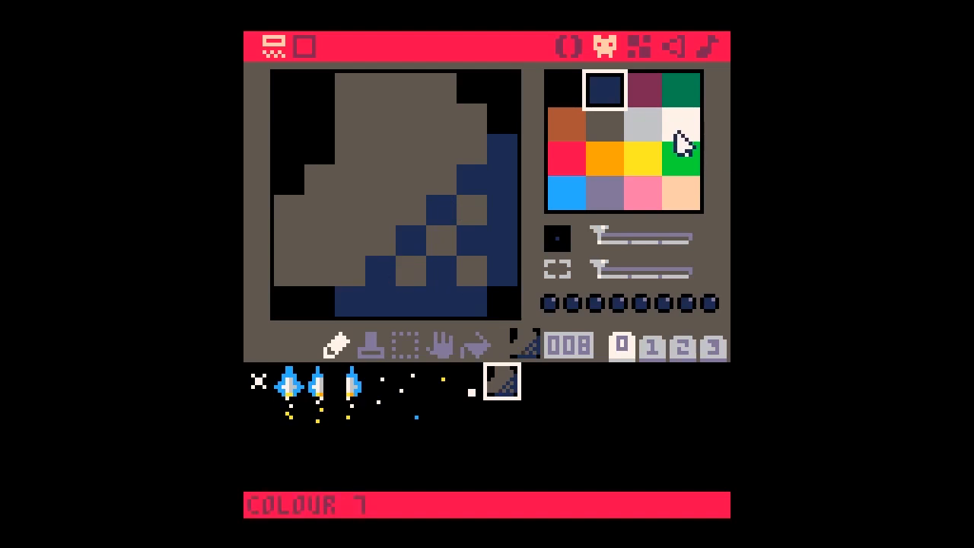
left_click(642, 124)
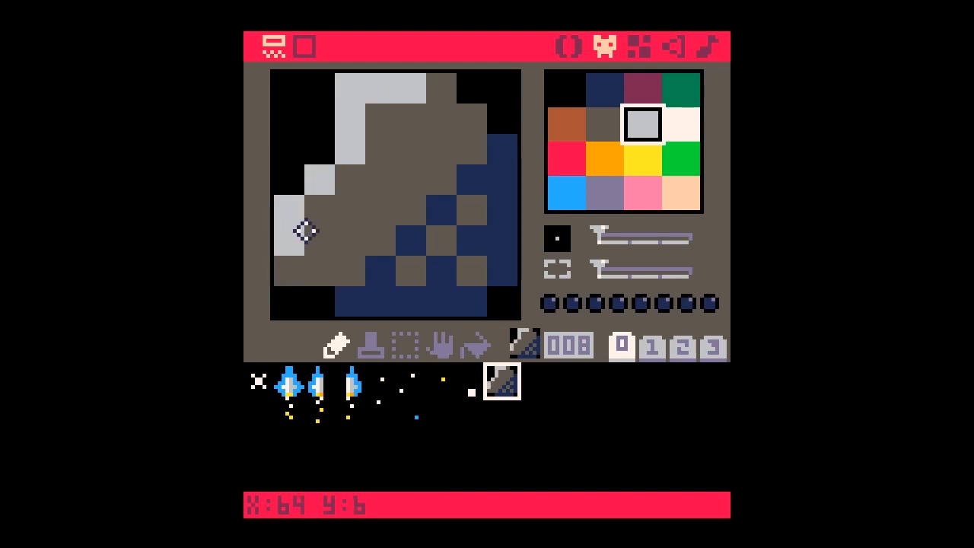
left_click(386, 151)
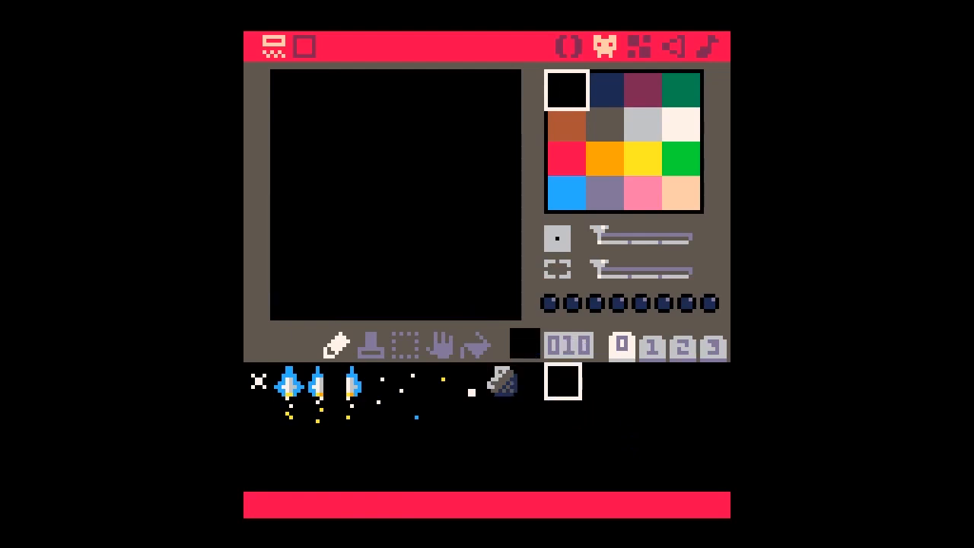
mouse_move(504, 388)
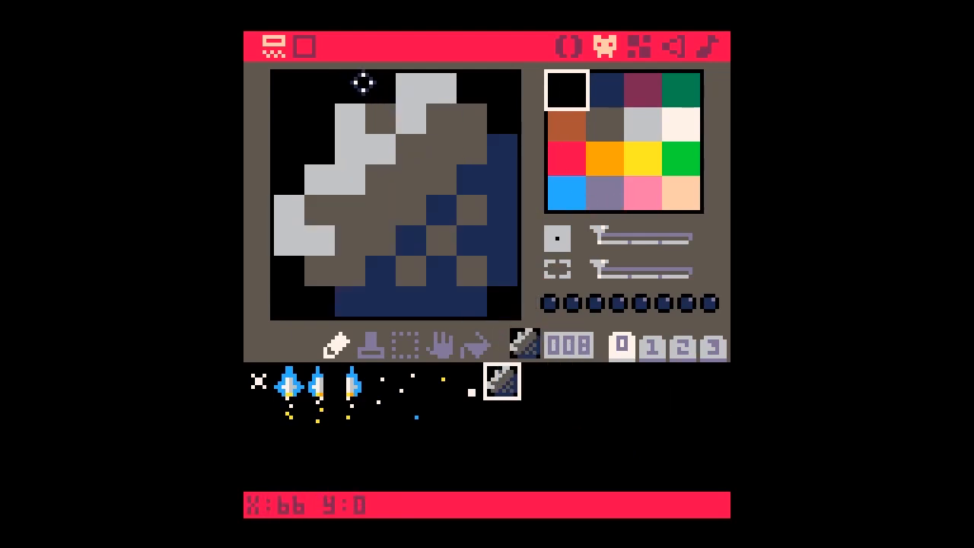
left_click(643, 124)
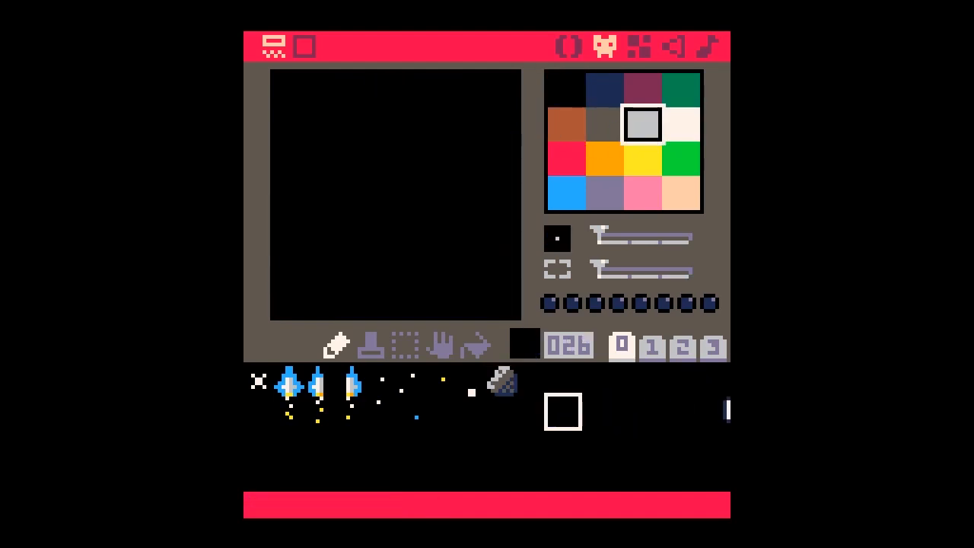
mouse_move(605, 338)
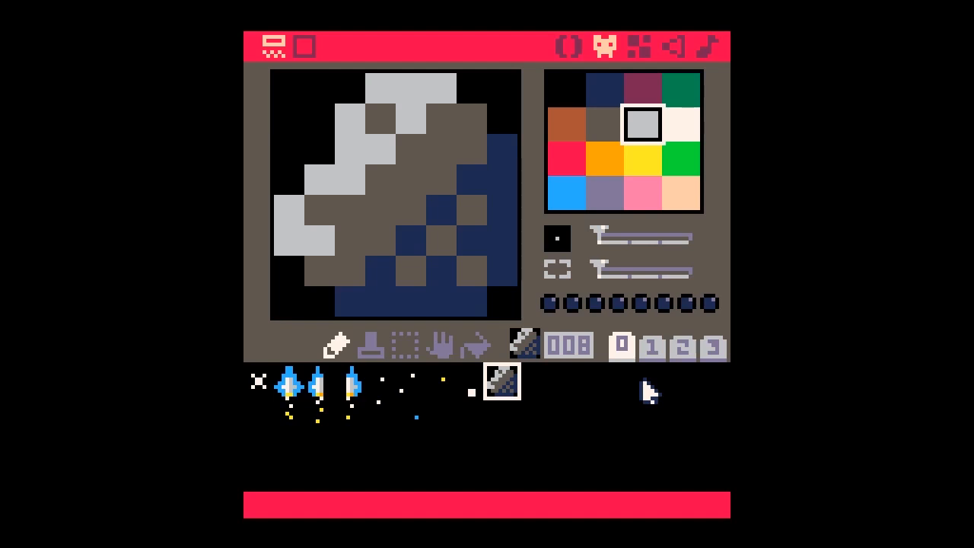
mouse_move(590, 410)
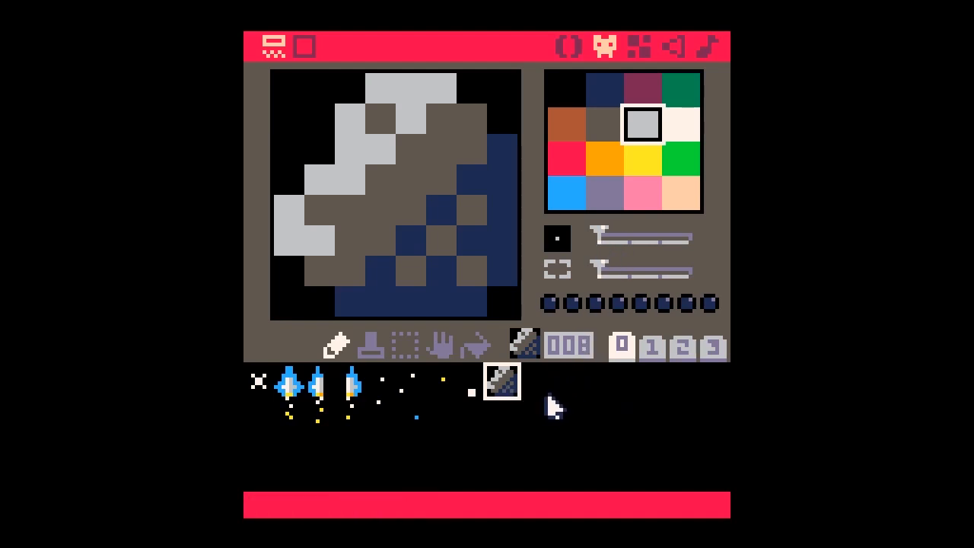
mouse_move(556, 452)
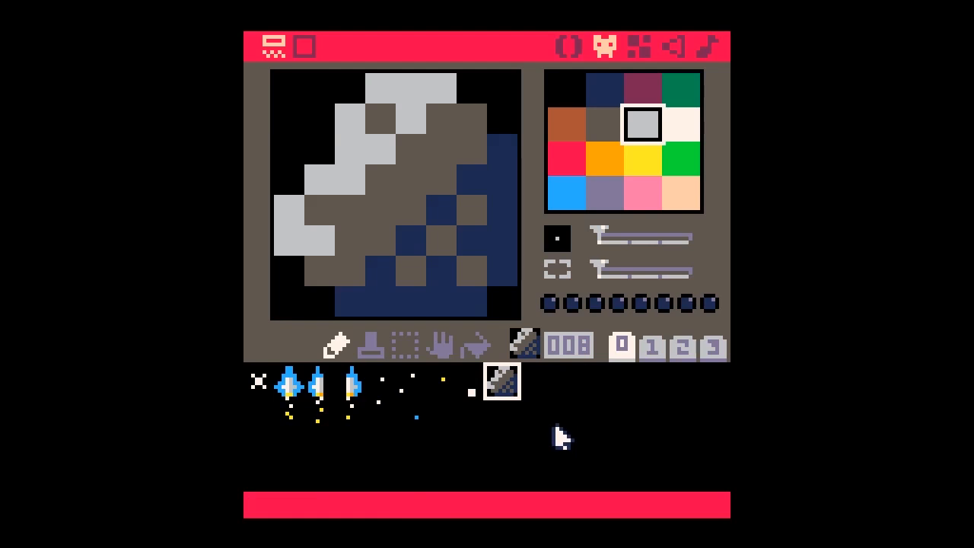
mouse_move(593, 45)
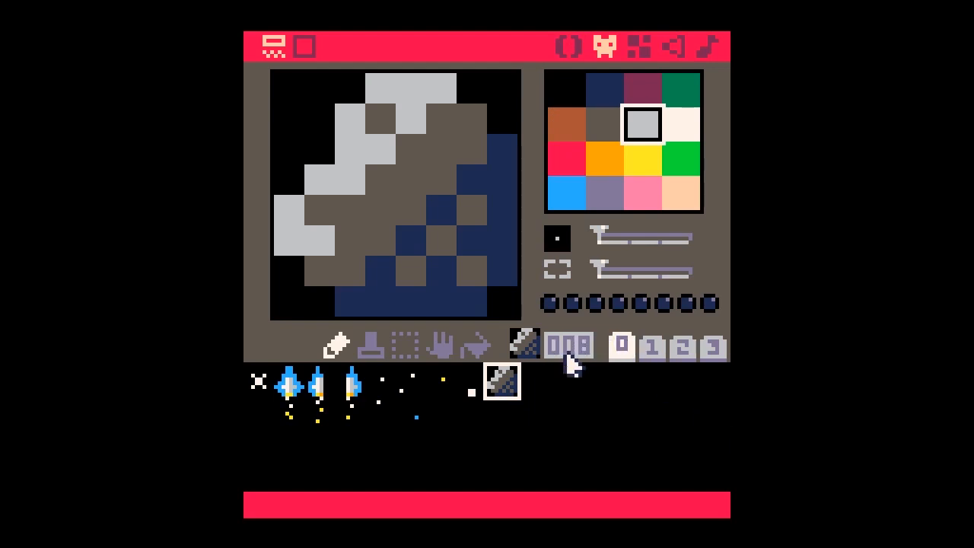
mouse_move(583, 70)
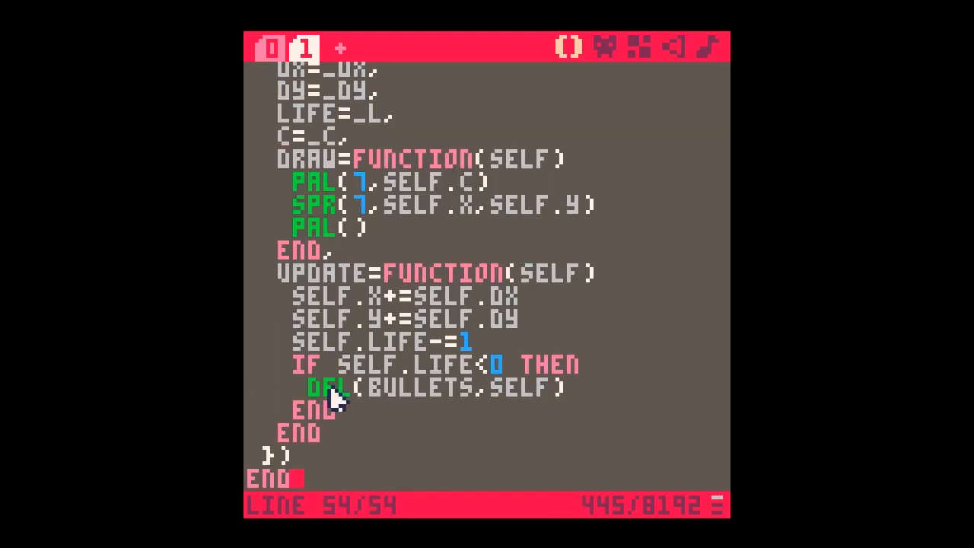
- Rename the copied bullet function to ADD_NEW_ROCK with parameters _X, _DX, _DY and no _Y
scroll("down", 3)
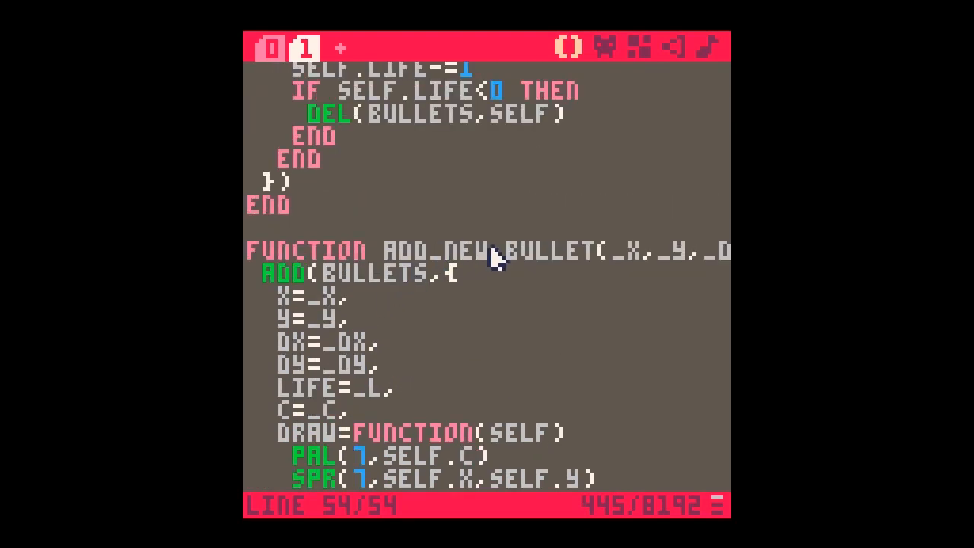
double_click(548, 249)
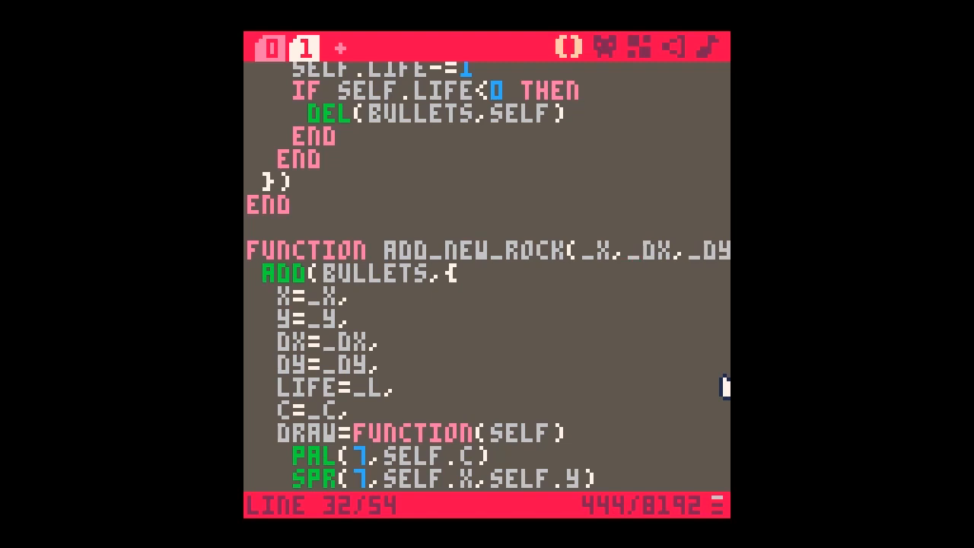
scroll("down", 3)
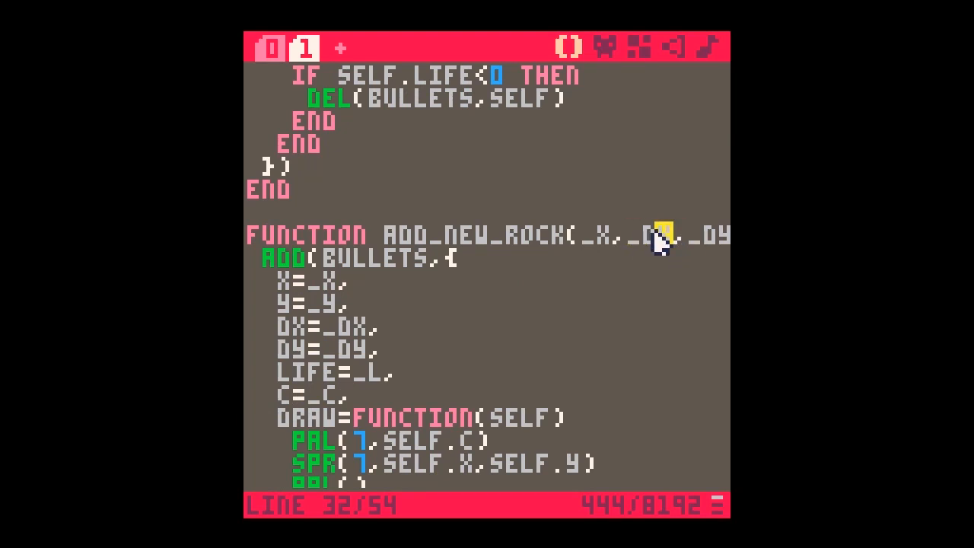
double_click(650, 235)
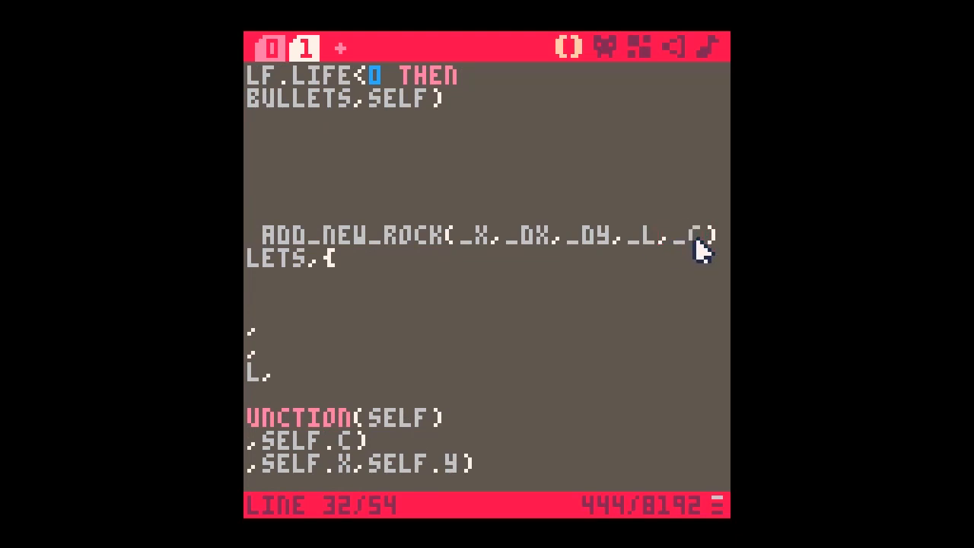
double_click(673, 236)
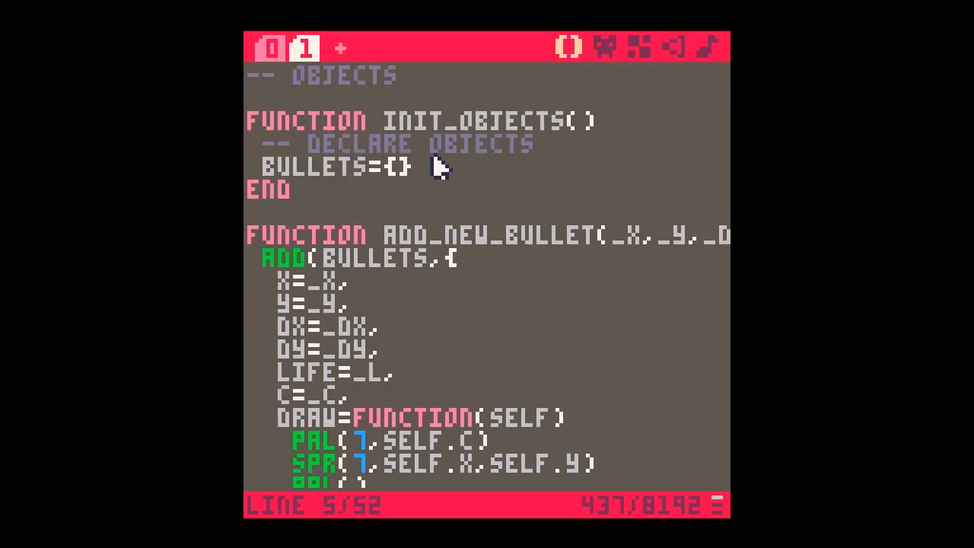
- Declare ROCKS={} below BULLETS={} in INIT_OBJECTS and check _INIT on tab 0
type("ROCKS=")
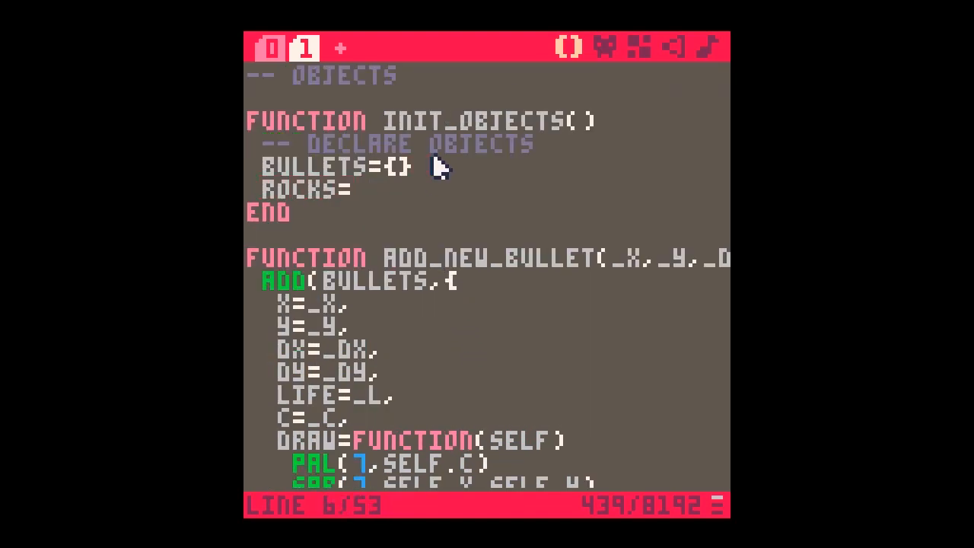
type("{}")
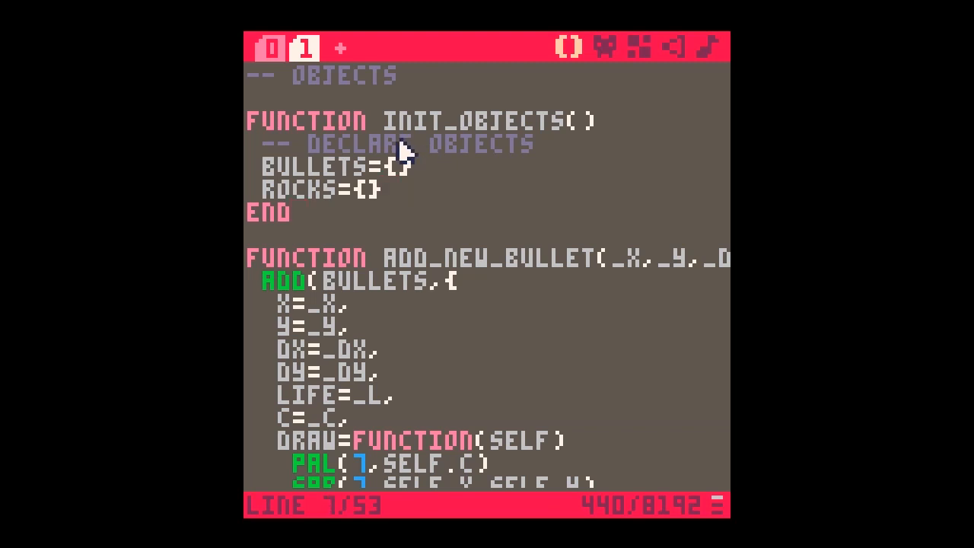
left_click(273, 49)
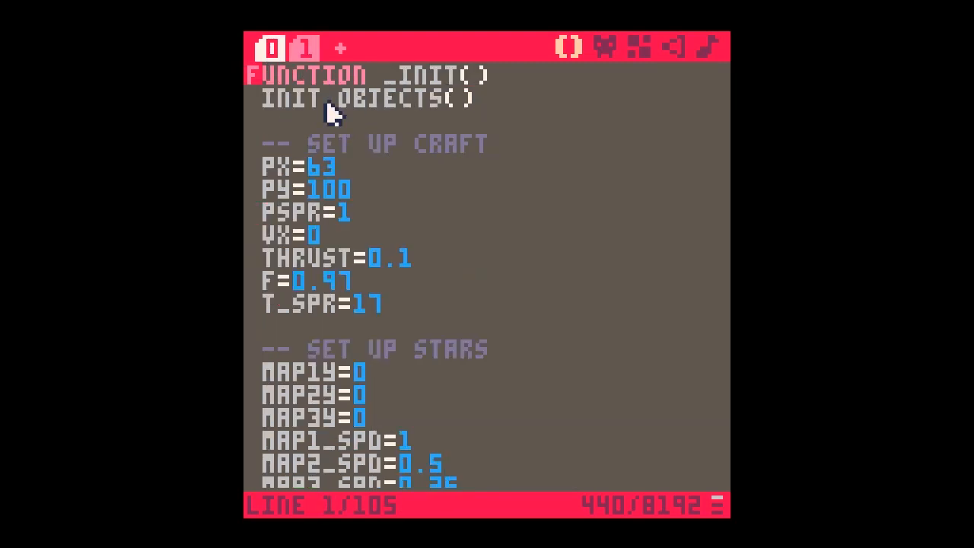
mouse_move(396, 115)
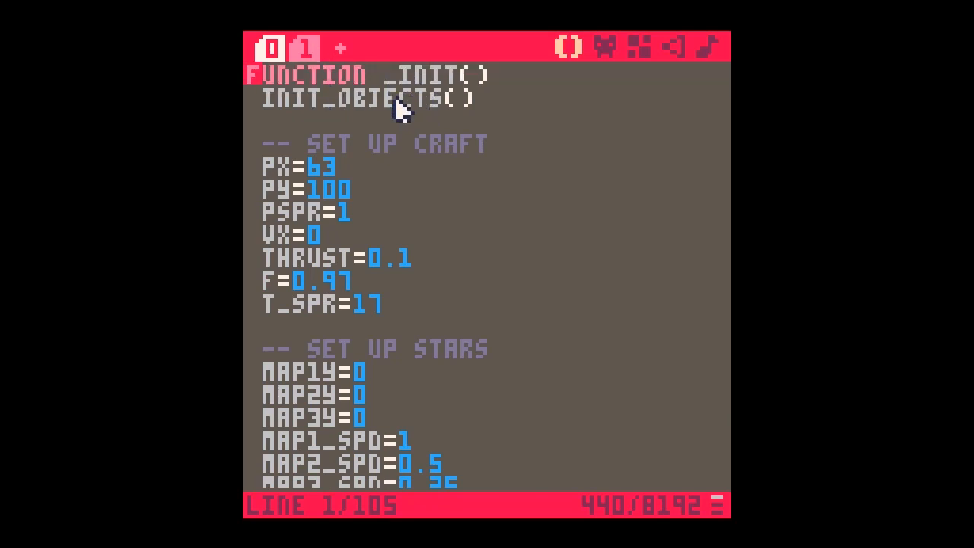
mouse_move(303, 82)
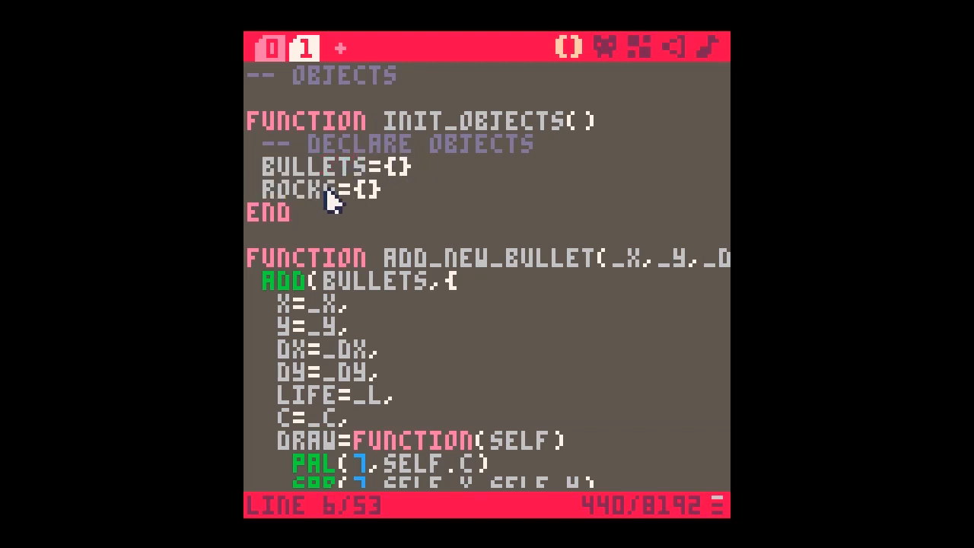
- Remove the PAL lines from the rock's DRAW and make SPR draw sprite S instead of 7
scroll("down", 3)
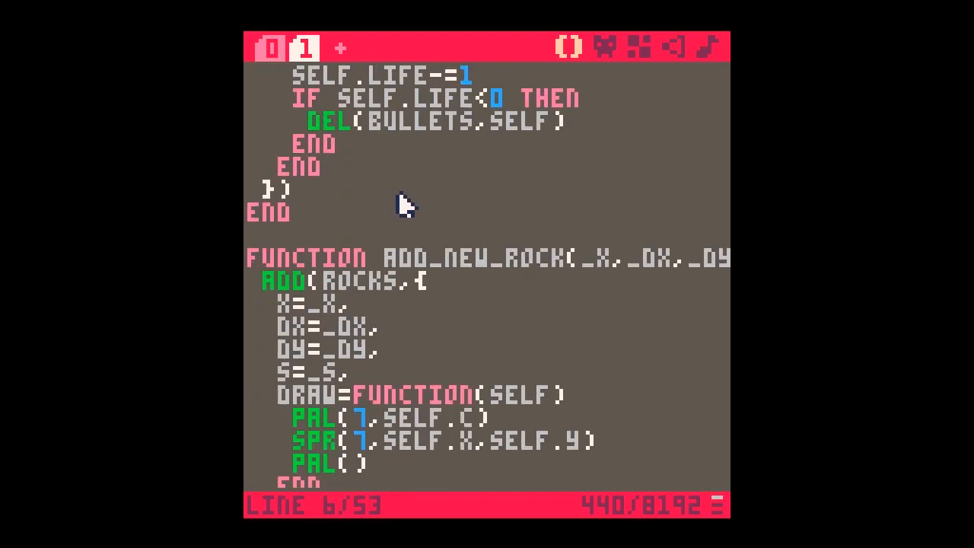
scroll("down", 3)
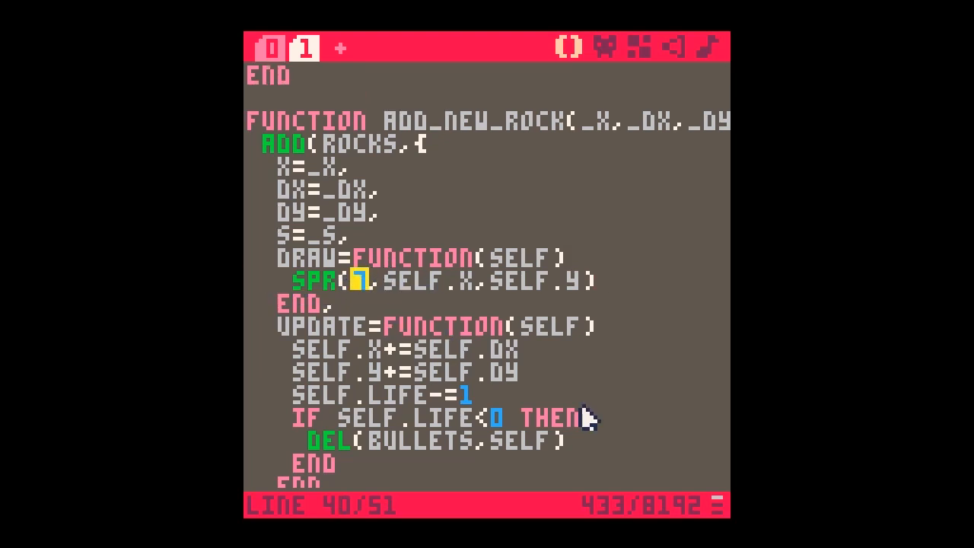
type("S")
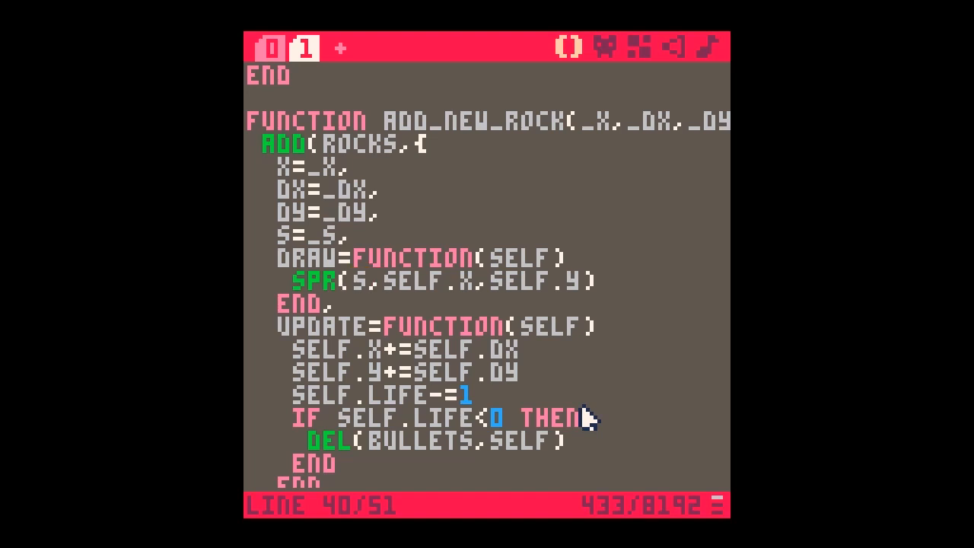
- Draw SELF.S in the rock's DRAW and set Y=-10 after X=_X in ADD_NEW_ROCK
type("SELF.")
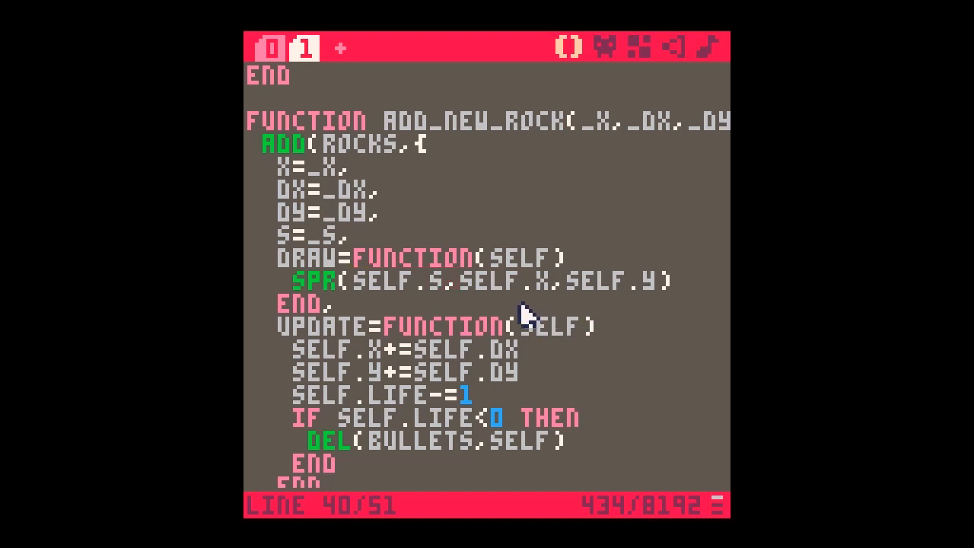
mouse_move(646, 303)
type("Y=")
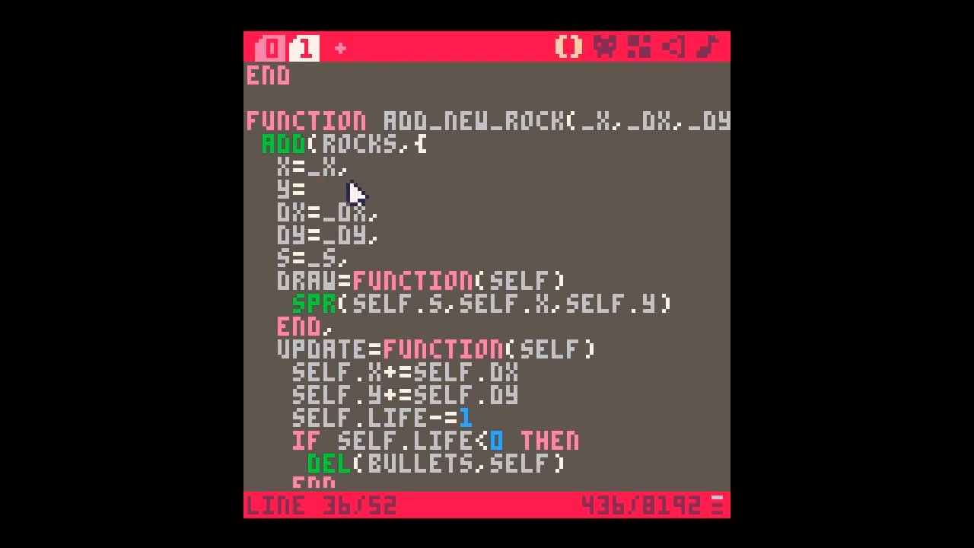
type("-10")
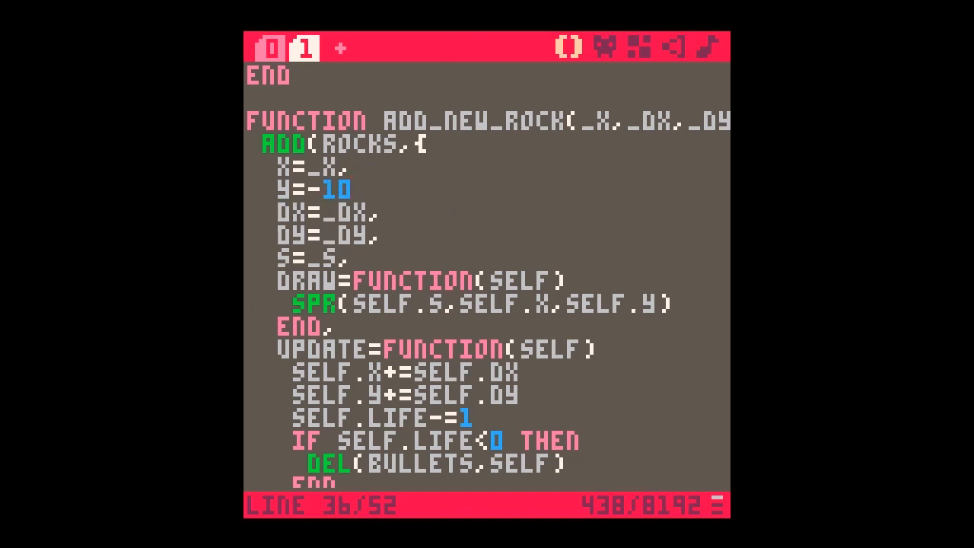
mouse_move(447, 42)
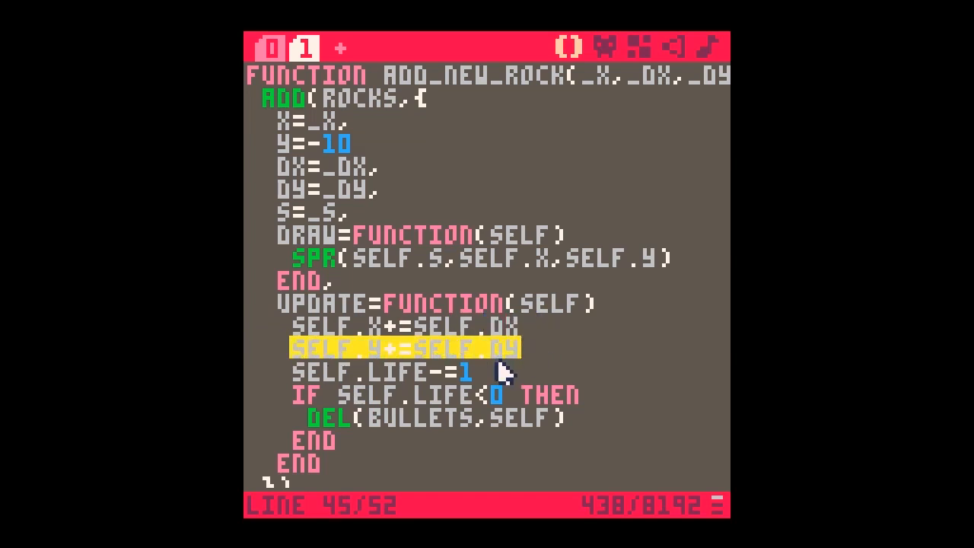
- Drop the life countdown, delete rocks from ROCKS when SELF.Y>130 in the rock UPDATE
key("Down")
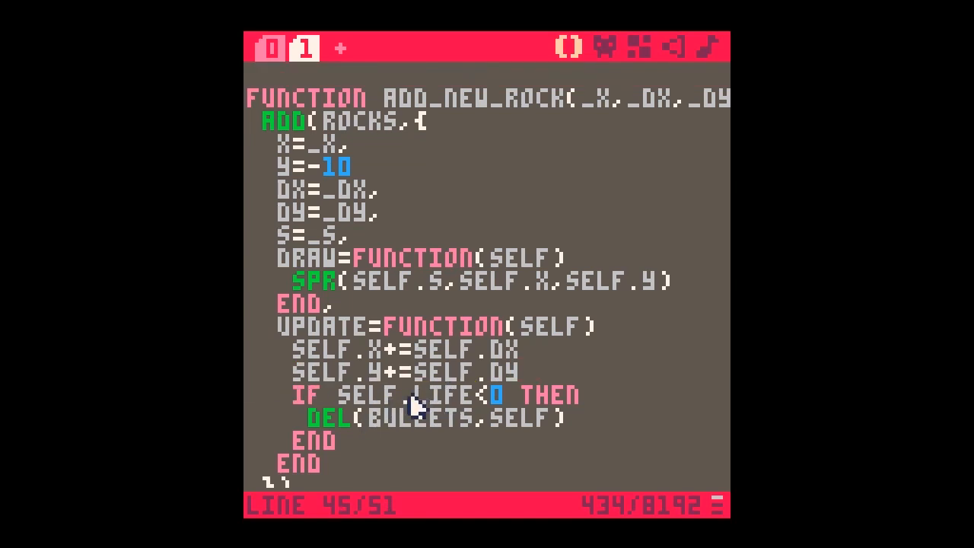
double_click(457, 395)
type("Y>")
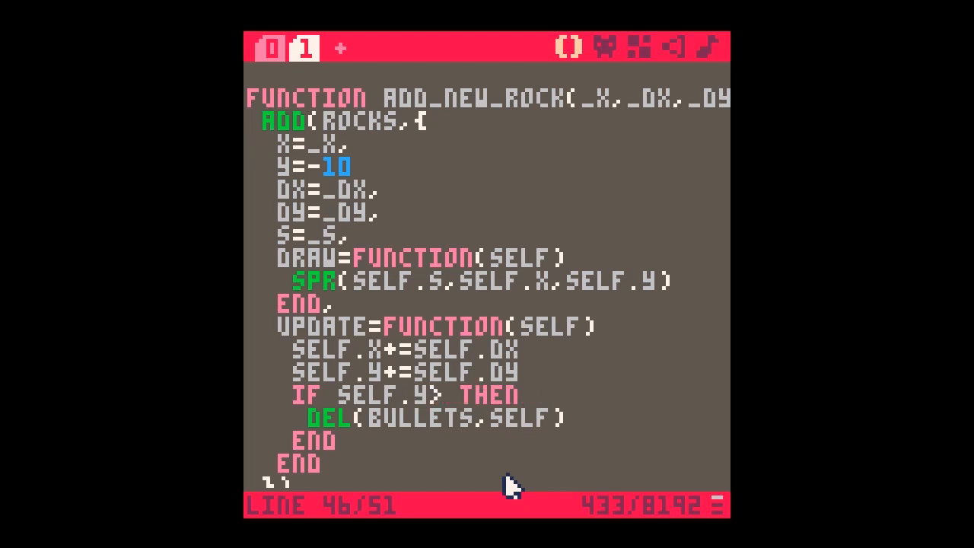
type("130")
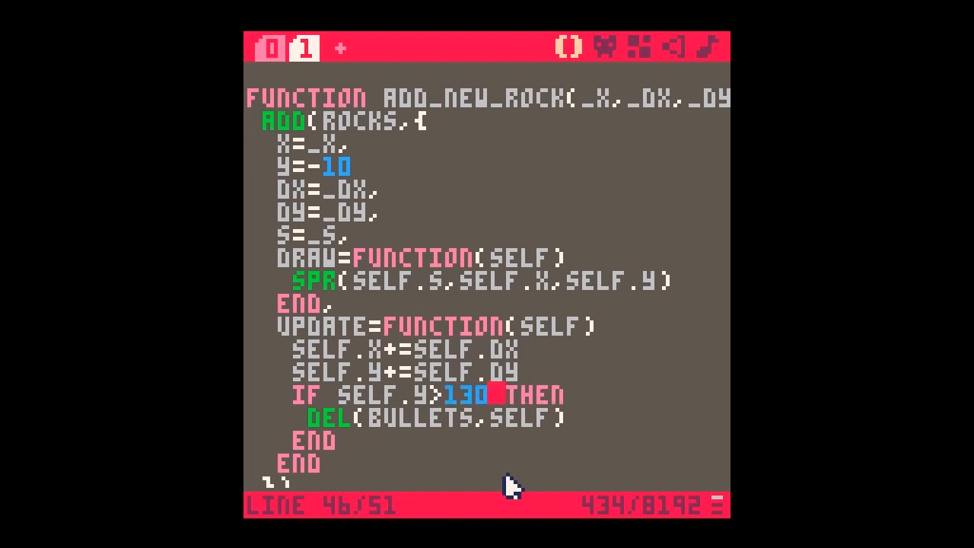
double_click(413, 418)
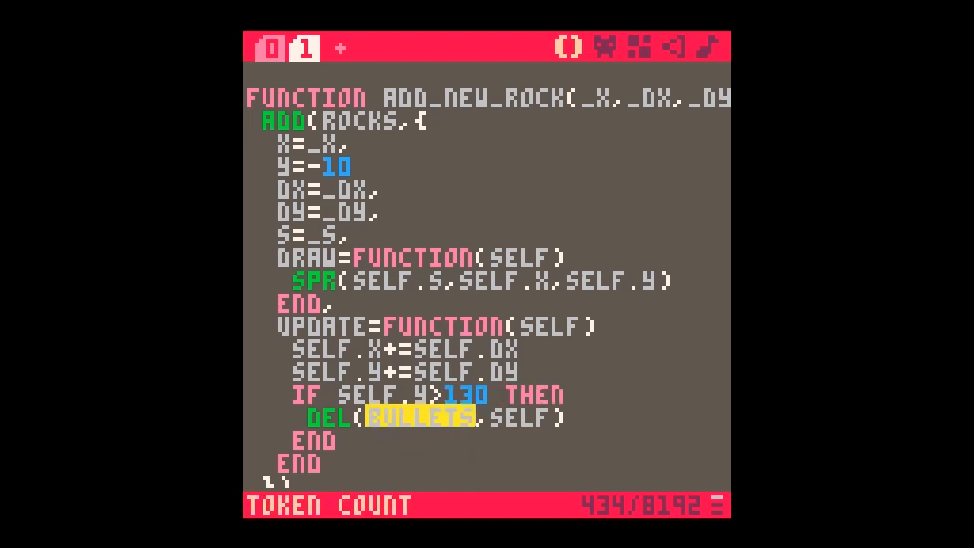
type("ROCKS")
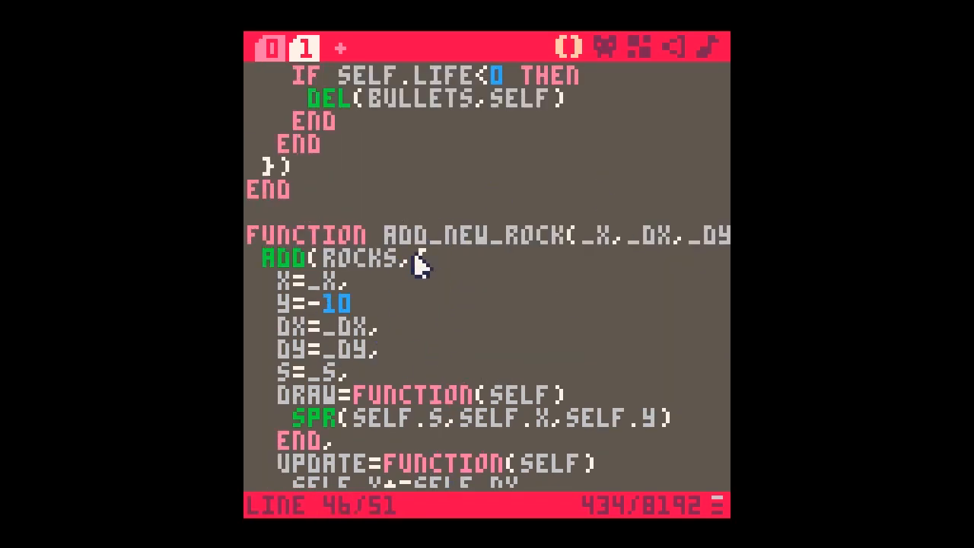
mouse_move(331, 60)
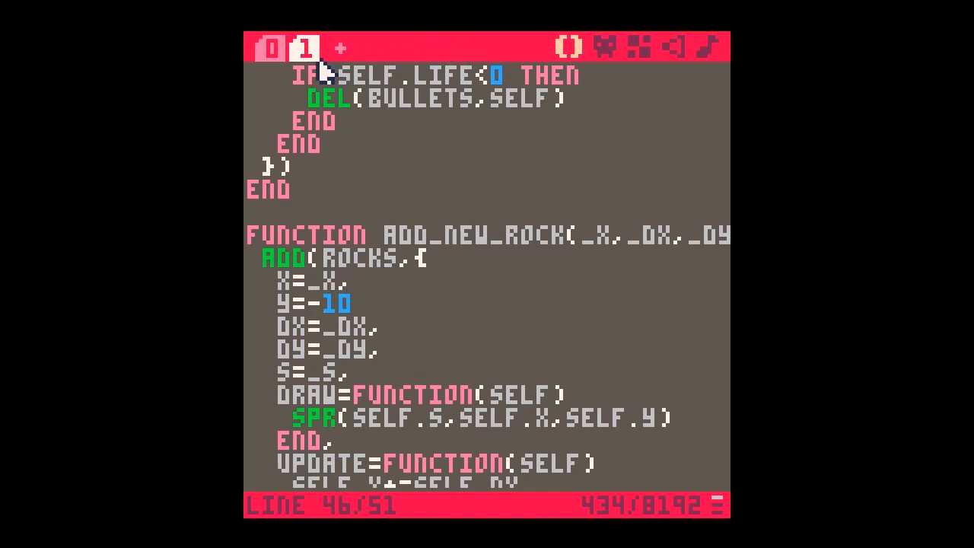
- Add a --ROCKS comment with MAX_ROCKS=3 in _INIT and open blank lines atop _UPDATE
left_click(271, 47)
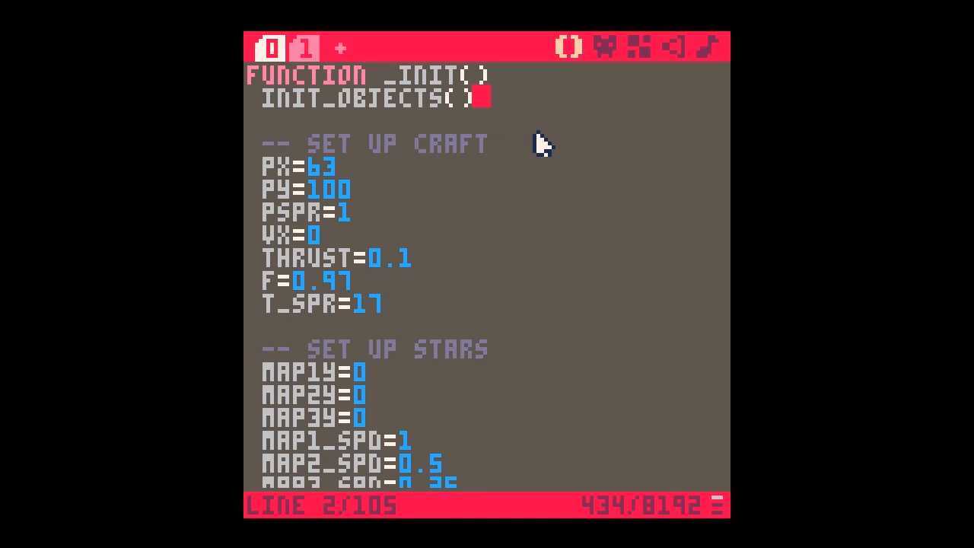
mouse_move(507, 232)
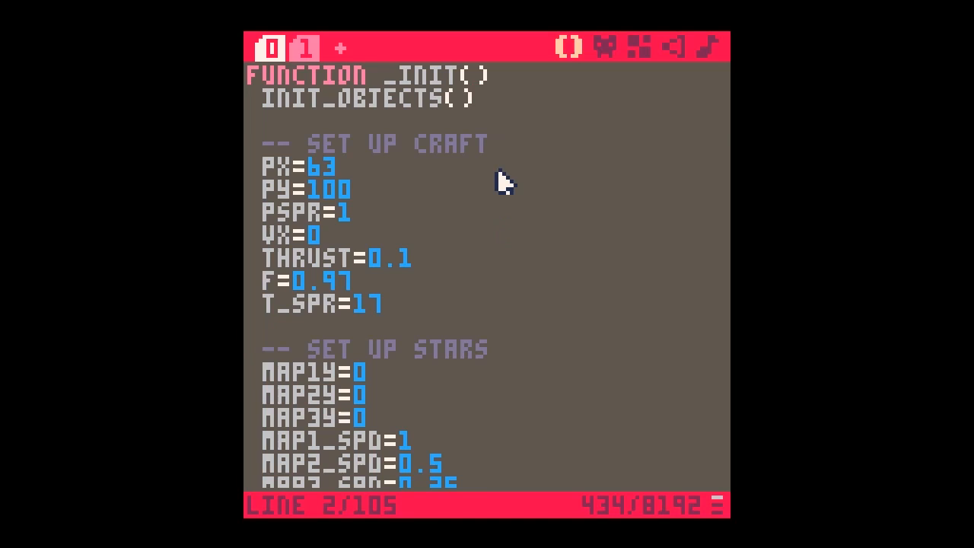
scroll("down", 3)
type("--ROCKS")
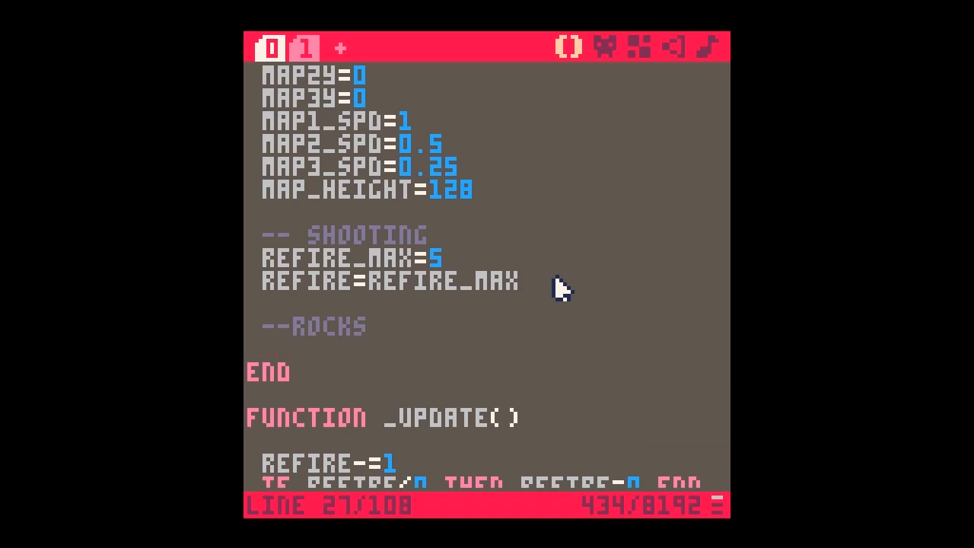
type("MAX")
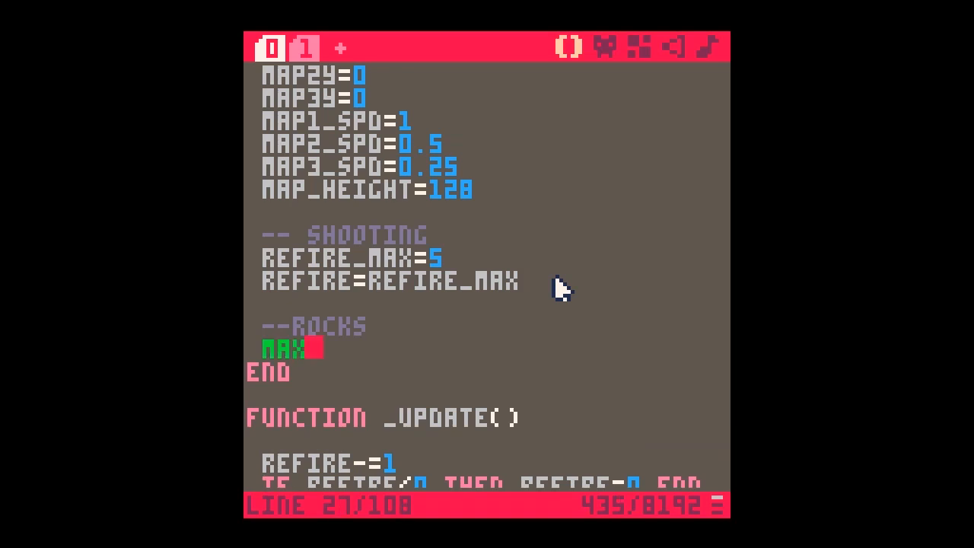
type("_ROCKS")
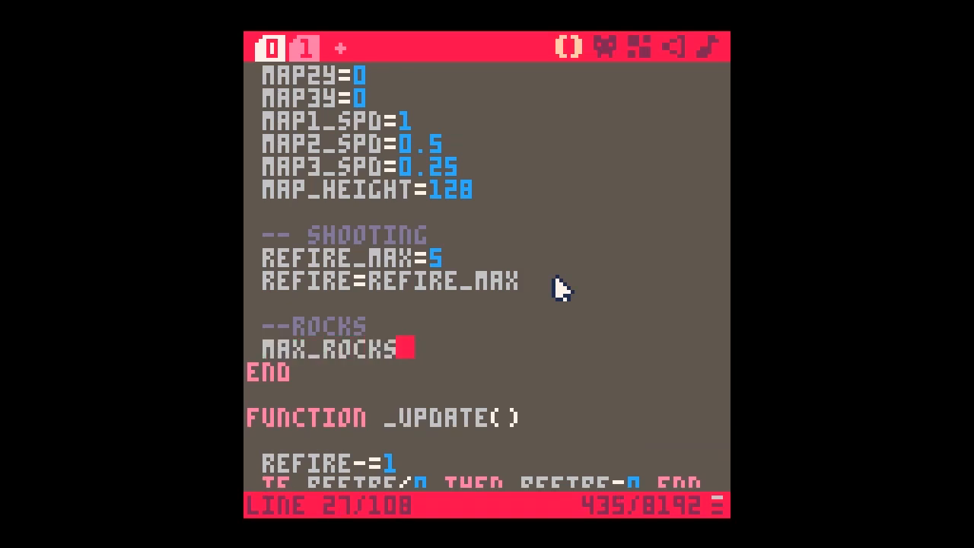
type("=")
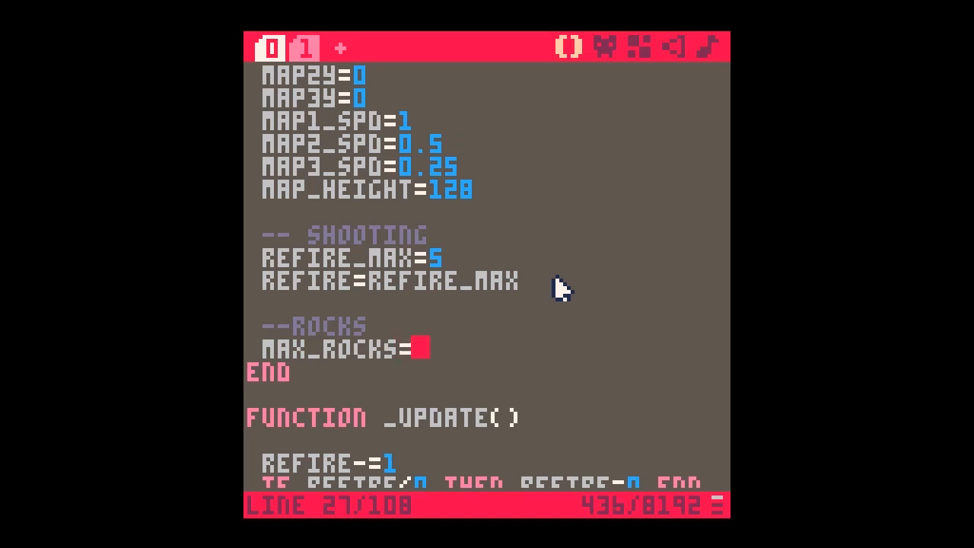
type("3")
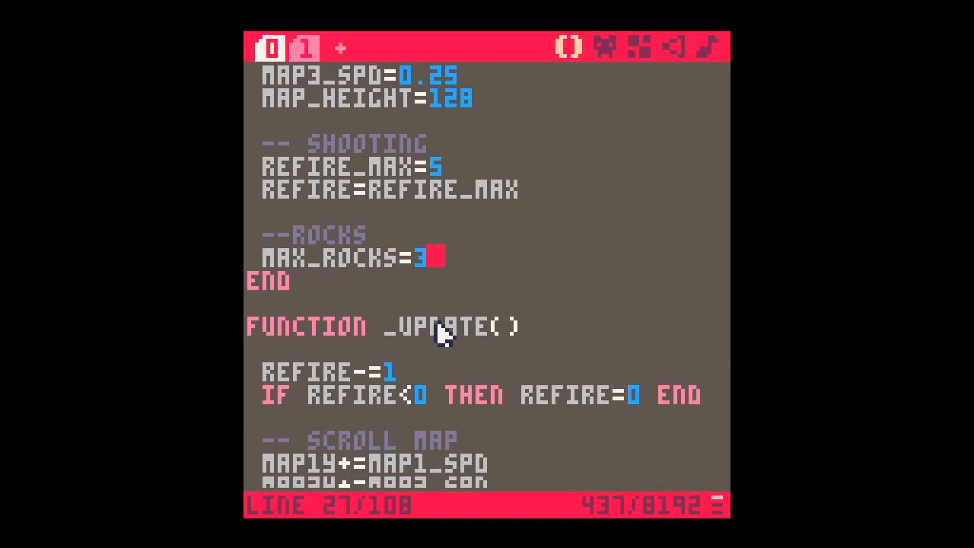
scroll("down", 3)
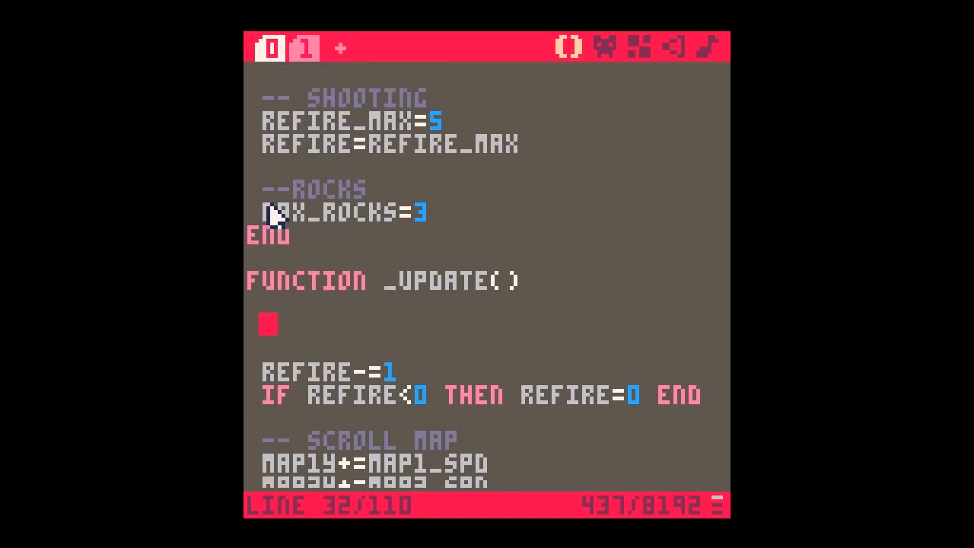
mouse_move(327, 333)
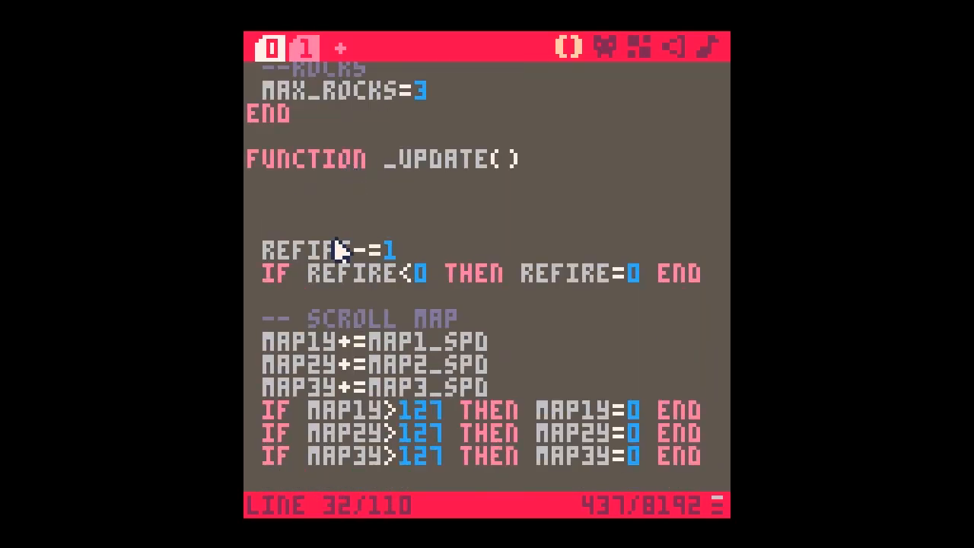
- Spawn ADD_NEW_ROCK(RND(128)) in _UPDATE whenever #ROCKS<MAX_ROCKS, checking the bullet call
type("IF HR")
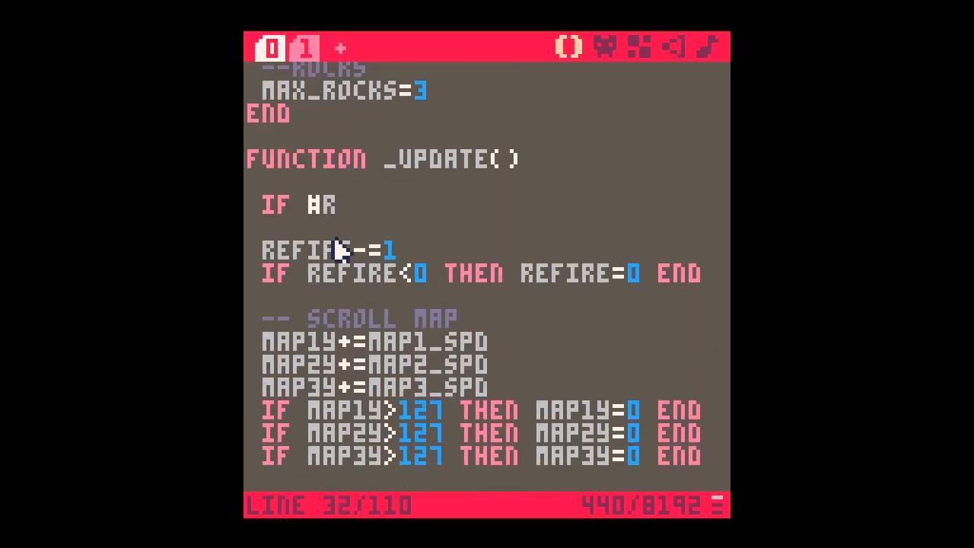
type("ROCKS<")
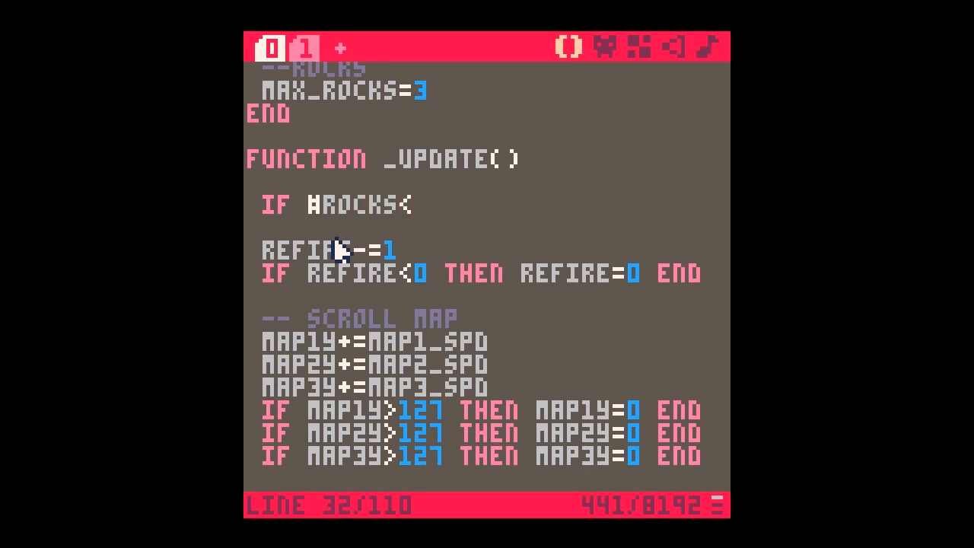
type("MAX_ROCKS THEN")
type("END")
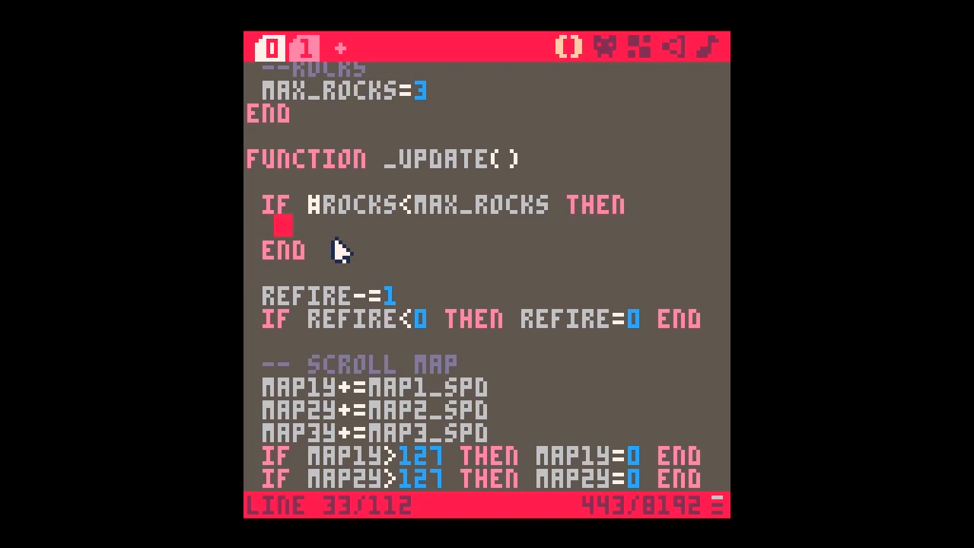
type("ADD_NEW")
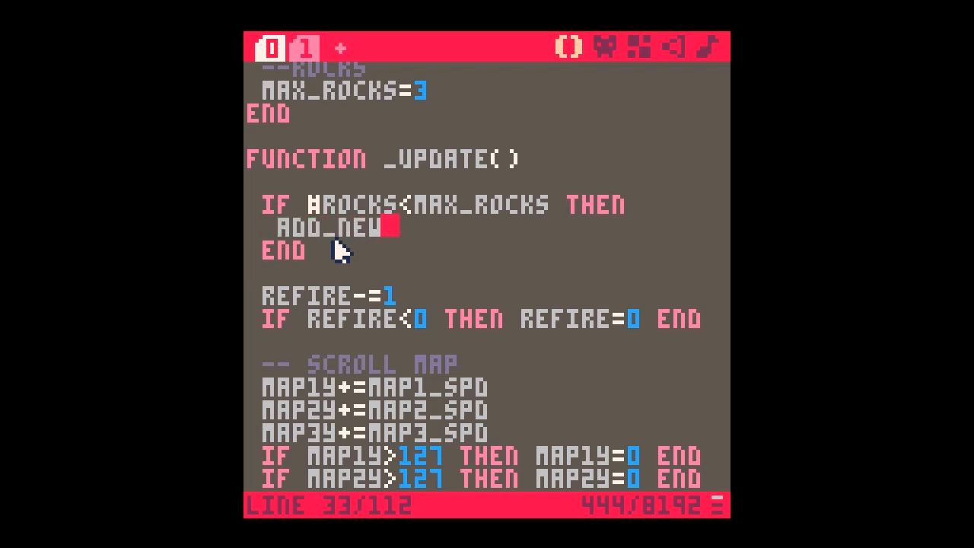
type("_rock(")
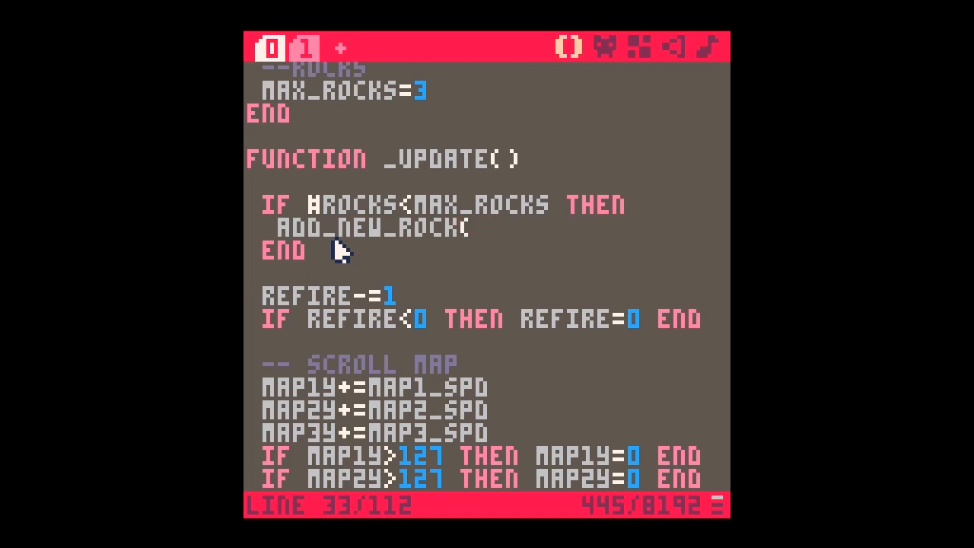
scroll("down", 3)
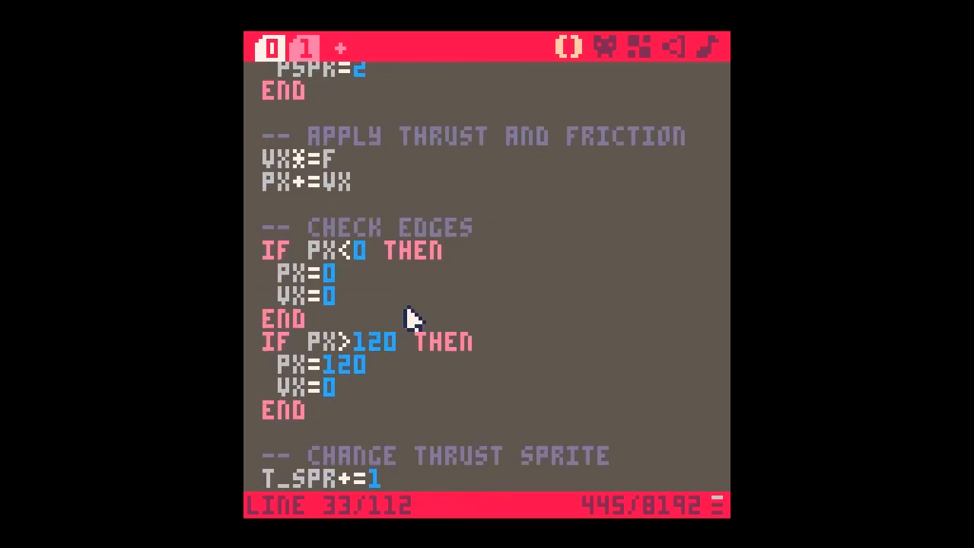
scroll("down", 3)
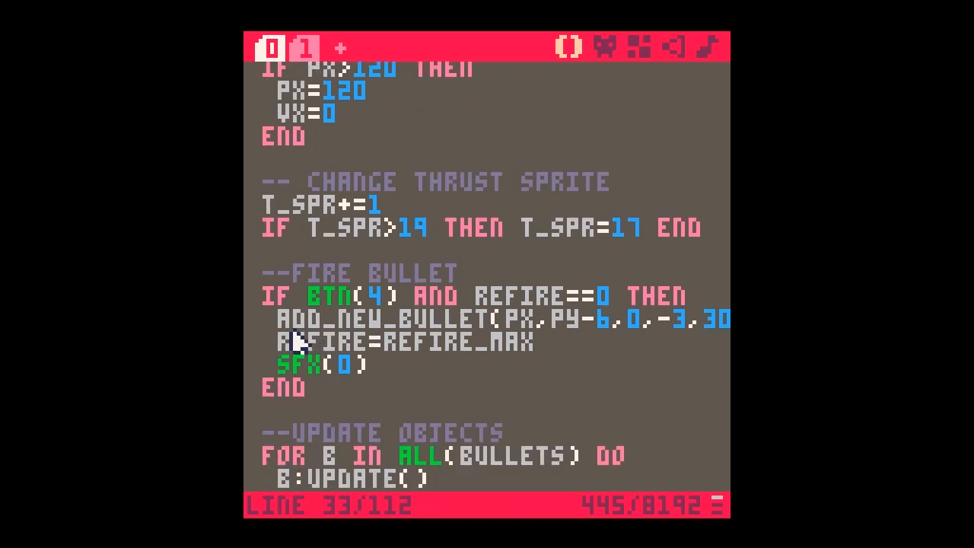
scroll("down", 3)
type("ADD_NEW_ROCK(RND(128")
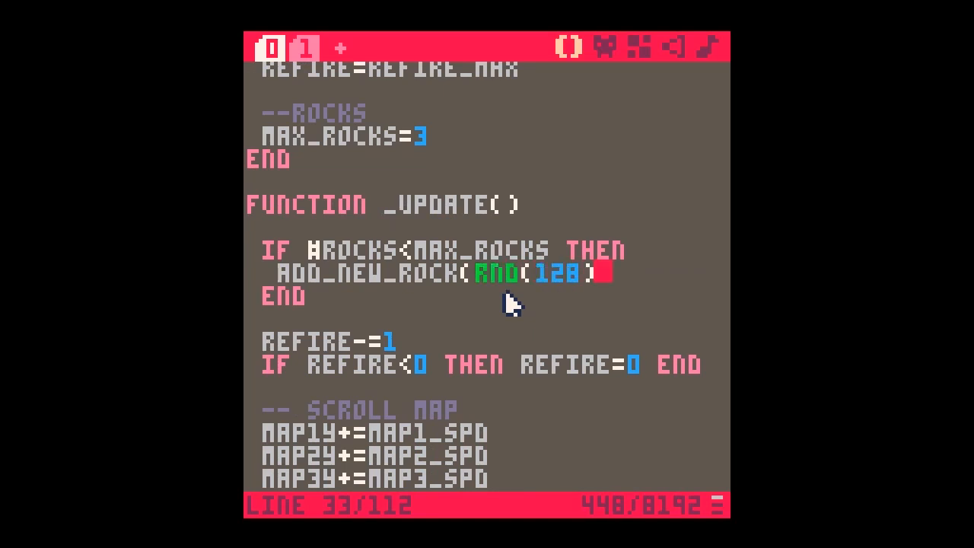
- Check ADD_NEW_ROCK's parameter list in the objects tab and return to the main game code
type(",")
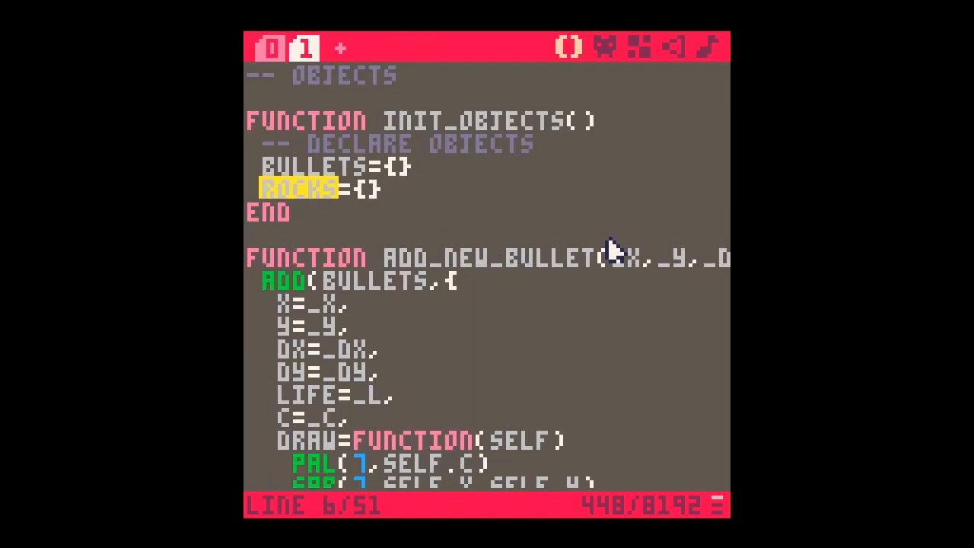
scroll("down", 3)
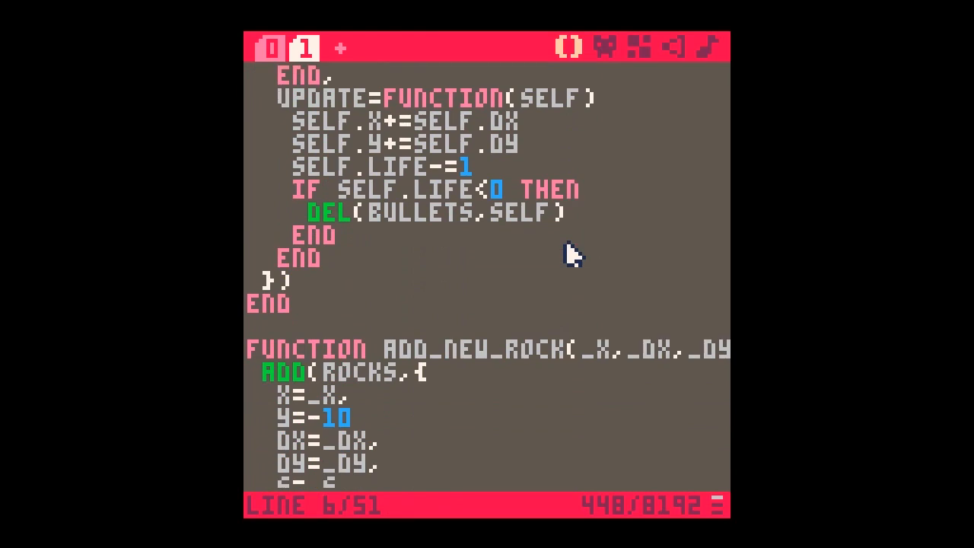
scroll("down", 3)
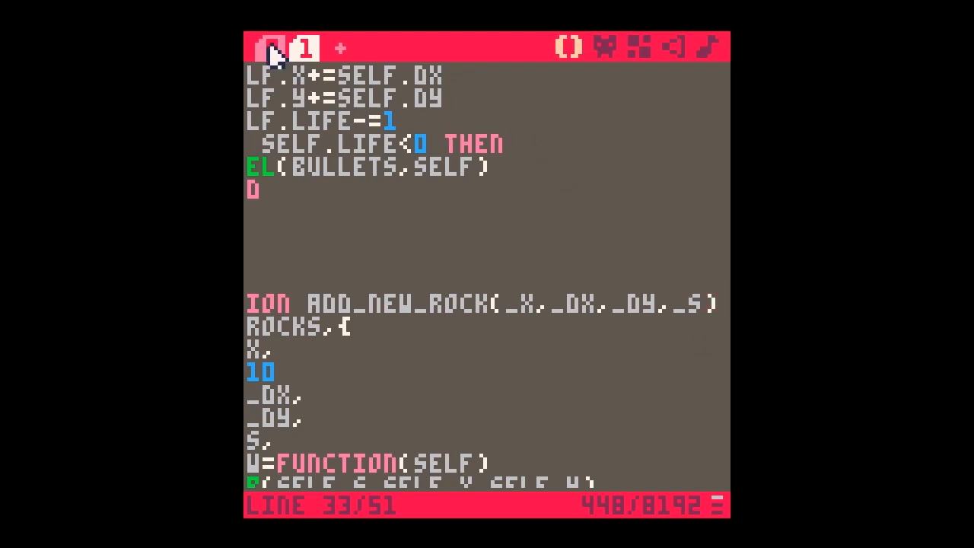
left_click(272, 47)
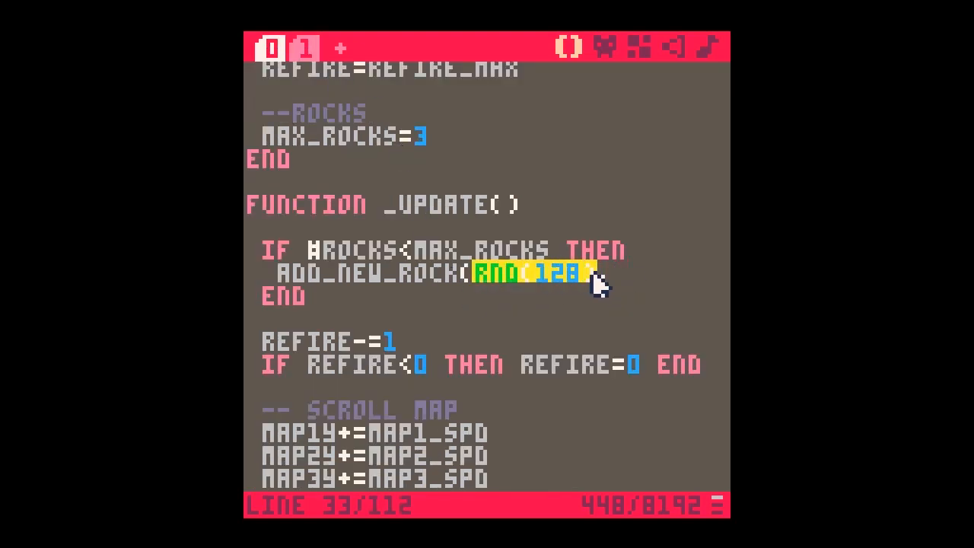
- Extend the rock spawn call with dx 0, dy RND(1)+0.5 and sprite number 8
type(",")
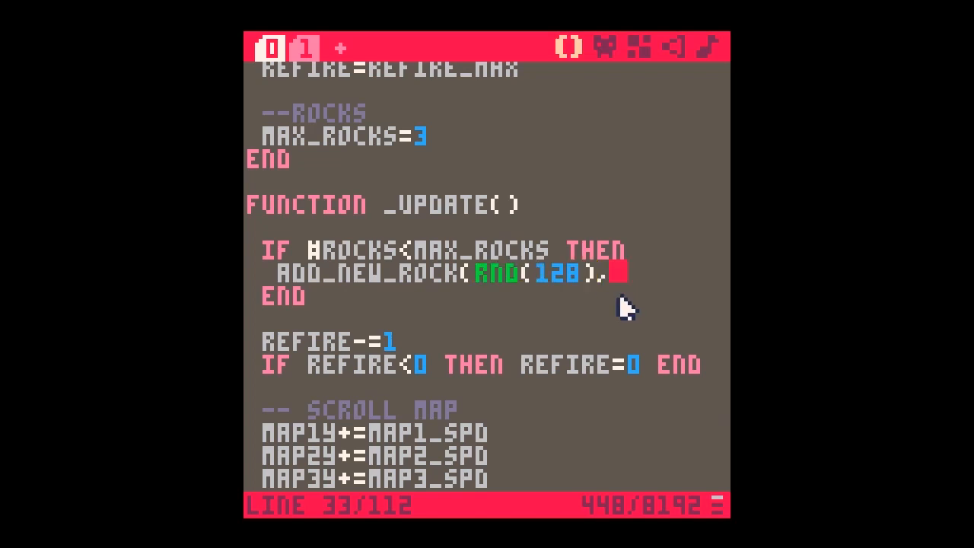
type("0")
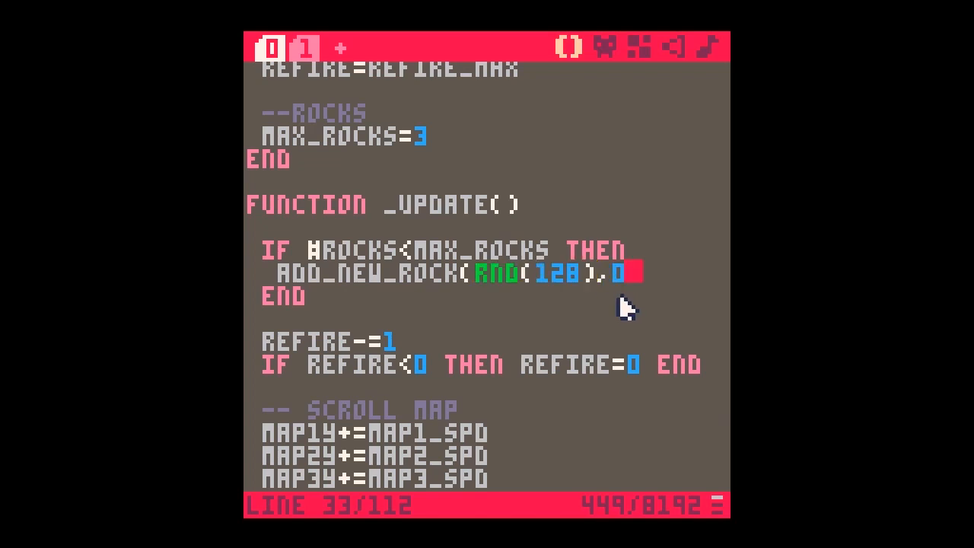
type(",")
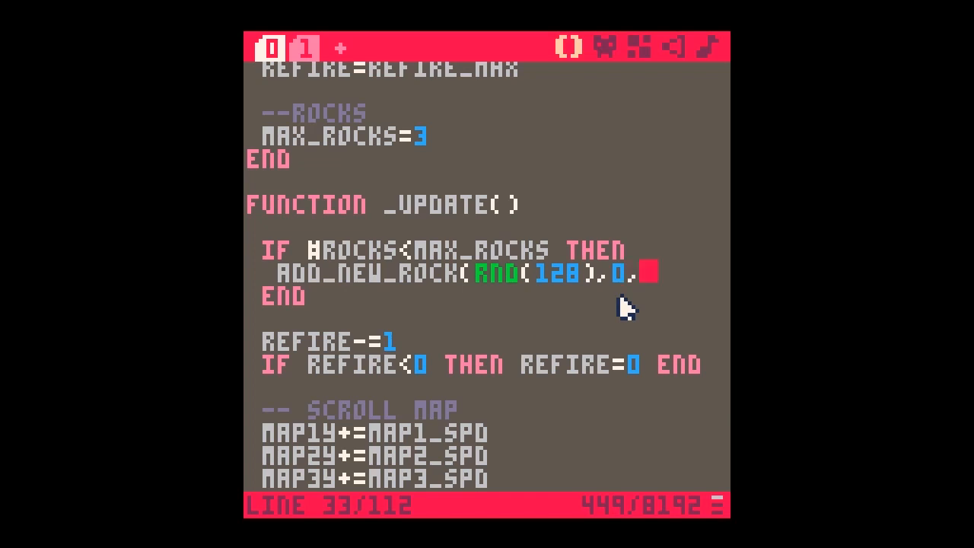
type("RND(2")
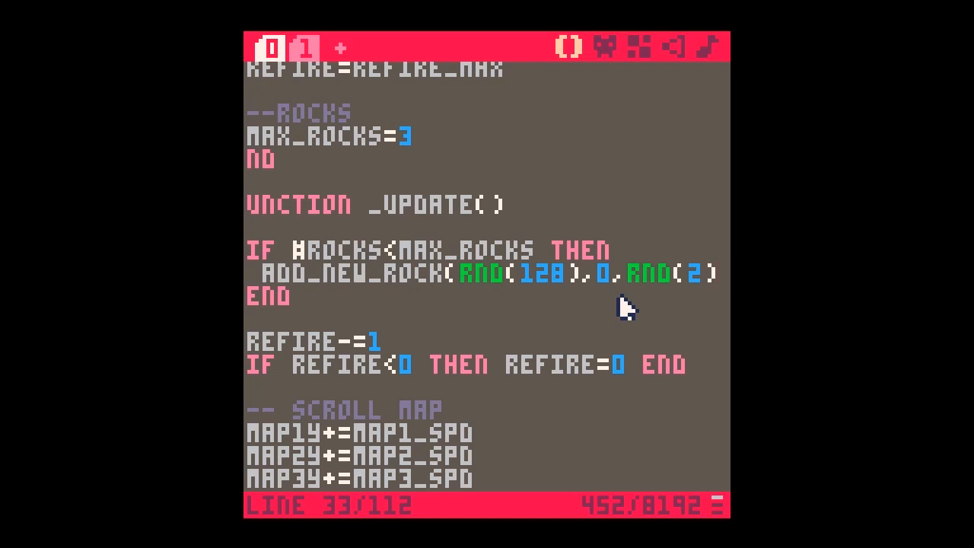
type("1")
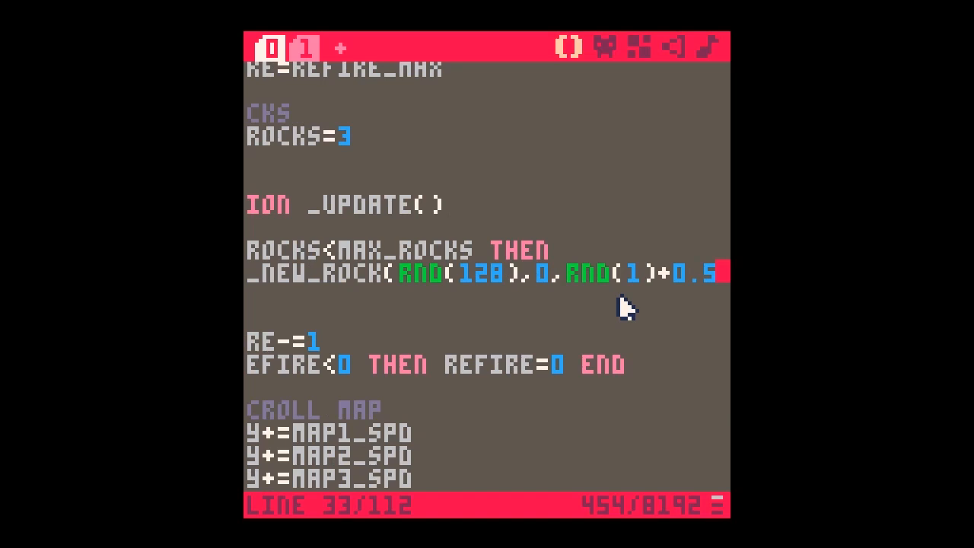
type("8")
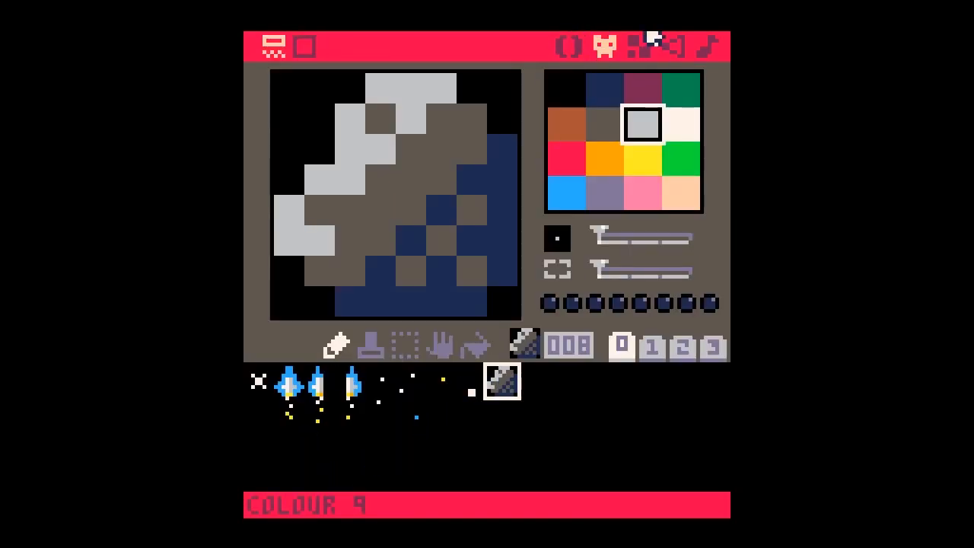
- Review the ADD_NEW_ROCK and ROCKS names in the code before leaving for the console
left_click(305, 48)
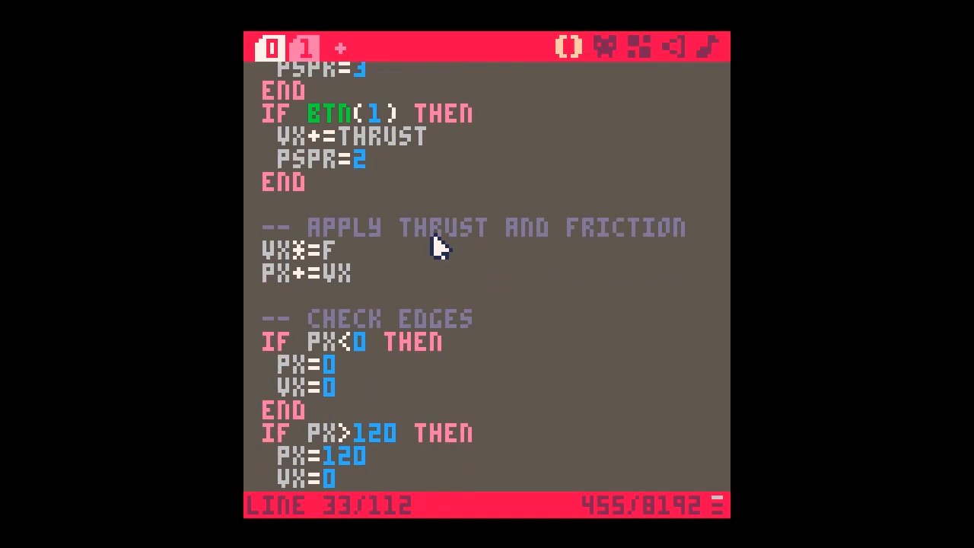
scroll("down", 3)
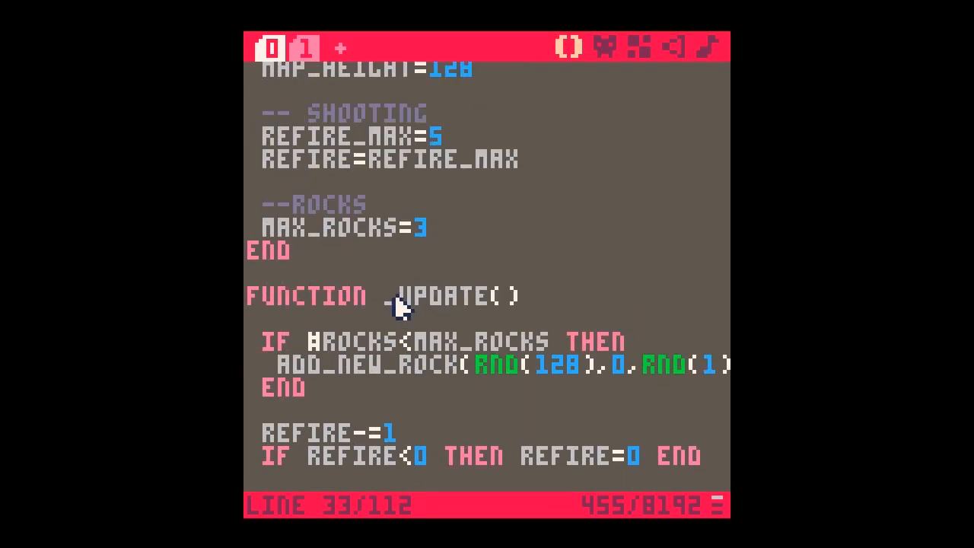
mouse_move(318, 361)
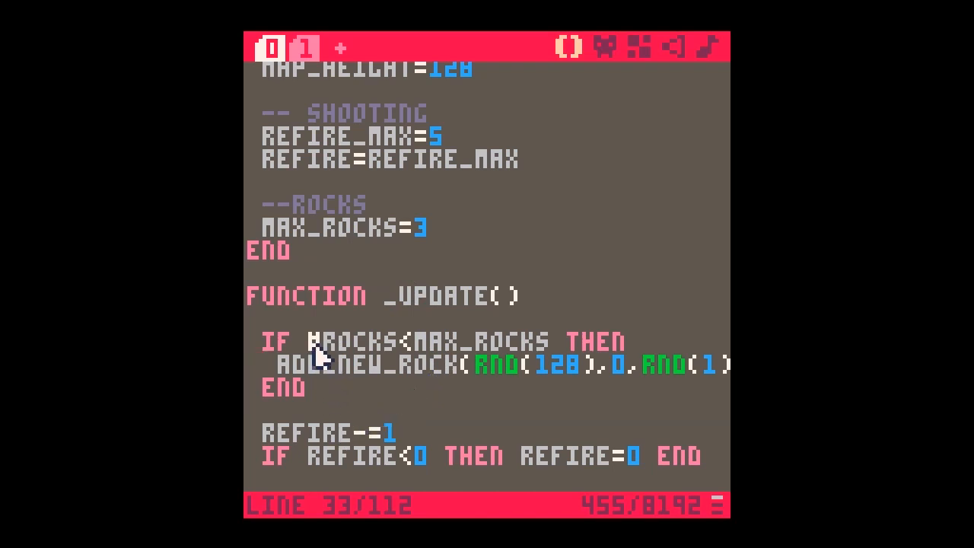
double_click(436, 340)
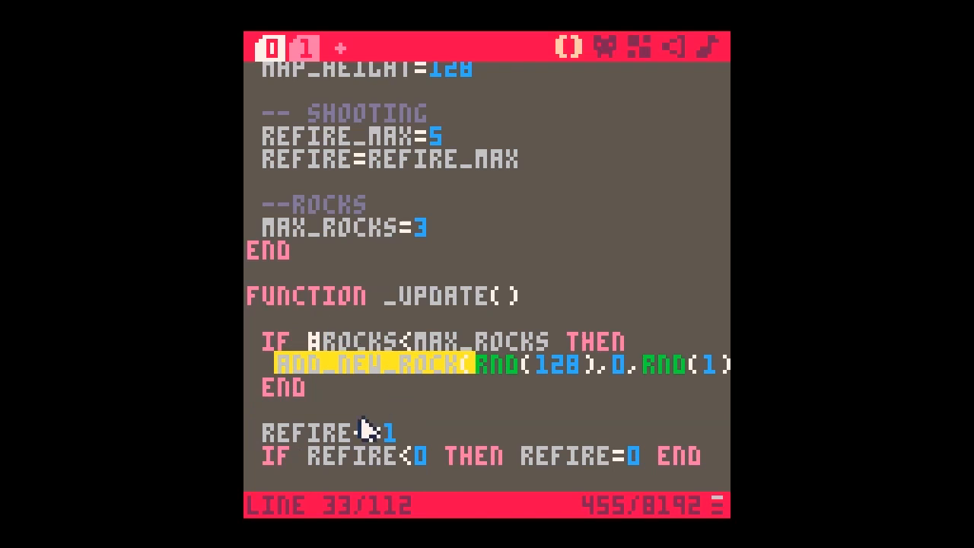
double_click(343, 339)
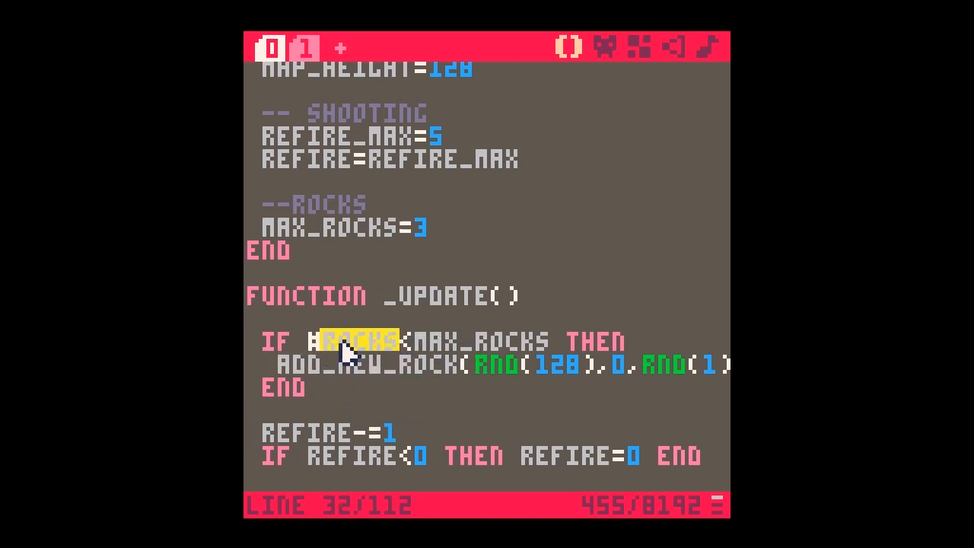
mouse_move(326, 411)
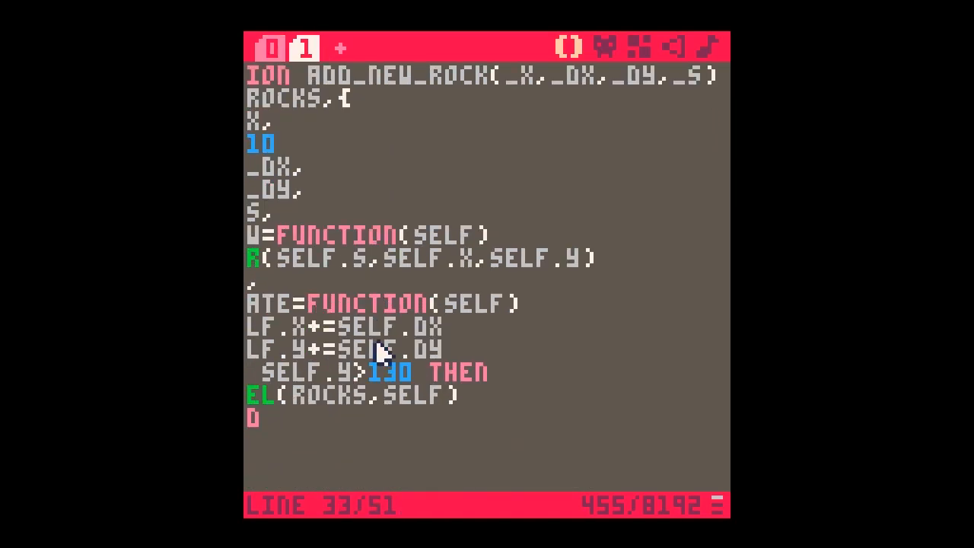
scroll("down", 3)
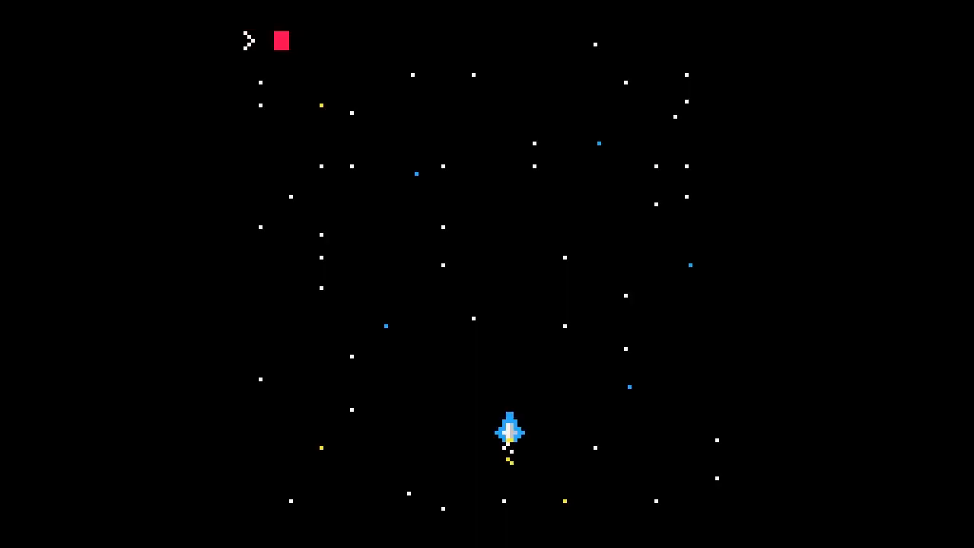
- Run the game, then return to the objects tab showing the ADD_NEW_ROCK definition
type("RUN")
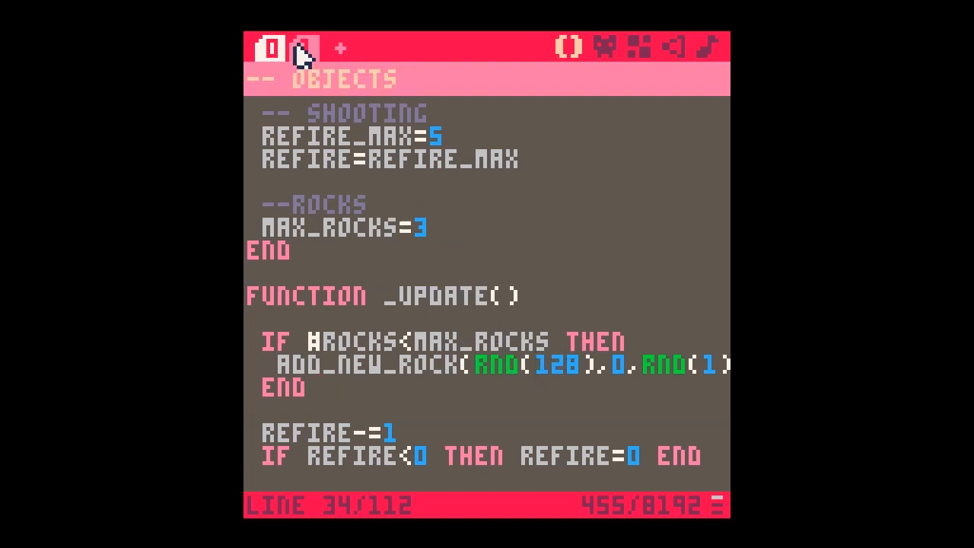
left_click(305, 49)
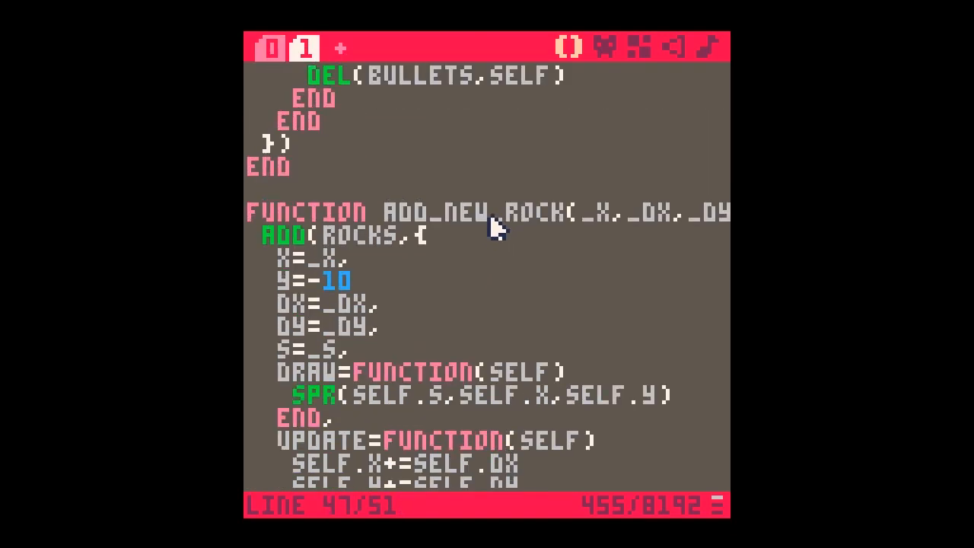
mouse_move(437, 242)
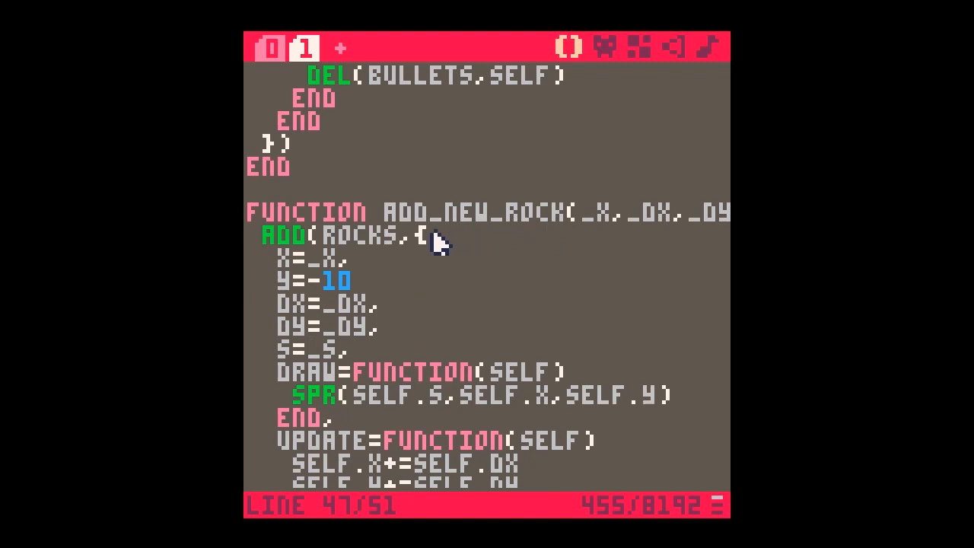
scroll("down", 3)
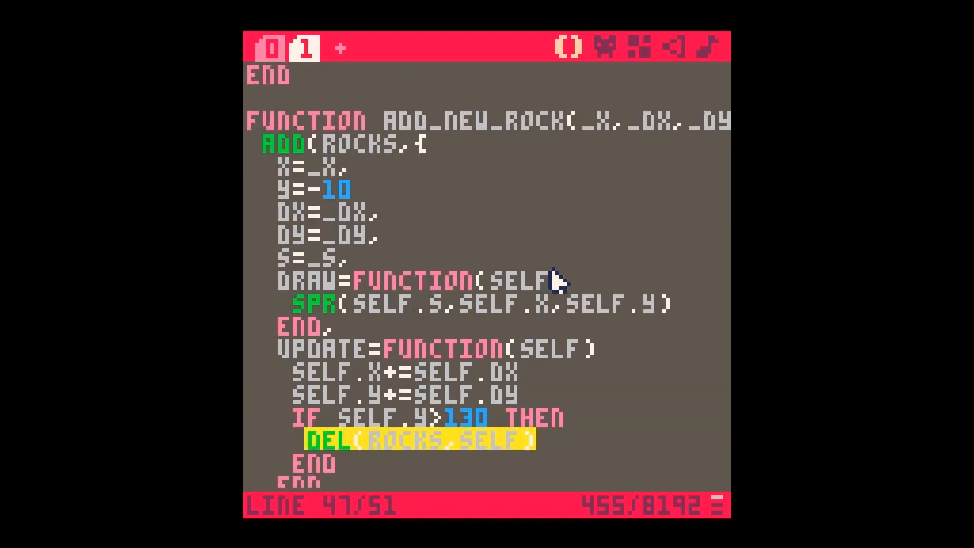
mouse_move(529, 276)
type(",")
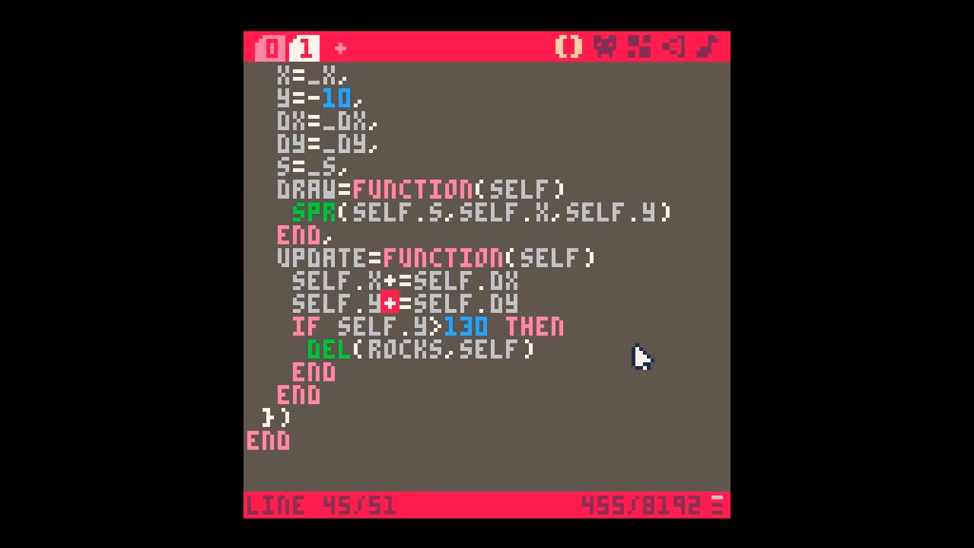
mouse_move(531, 314)
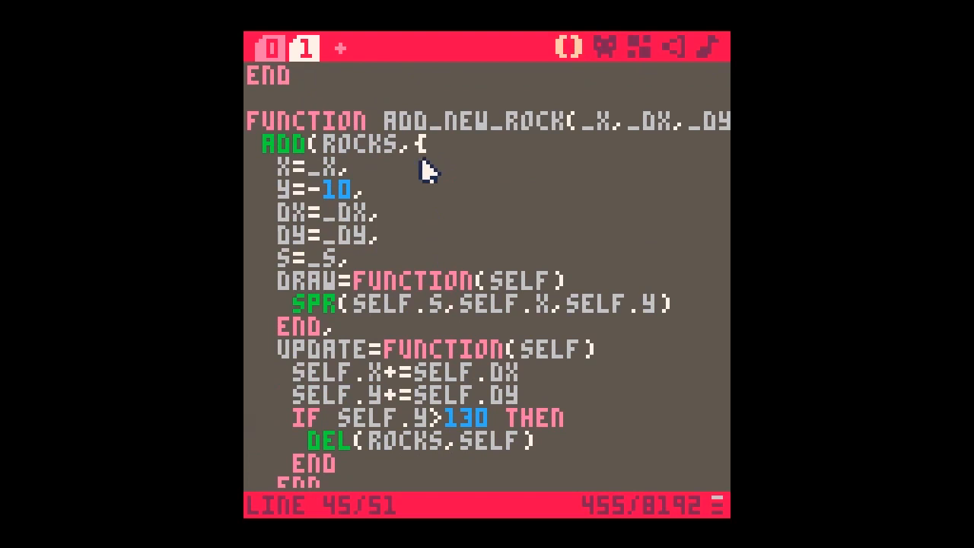
- Inspect the rocks' -10 start height, then scroll past the spawn block to the map-scrolling code
double_click(327, 189)
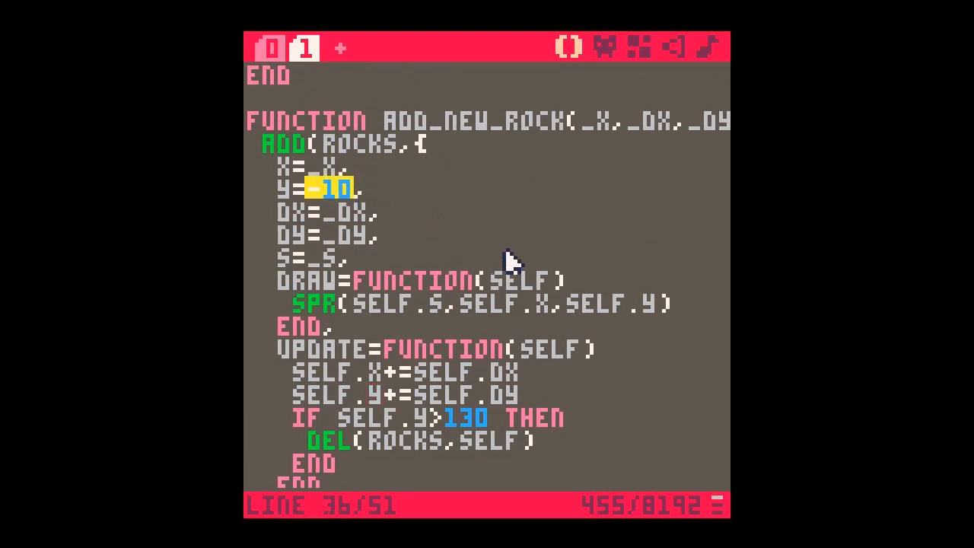
mouse_move(527, 76)
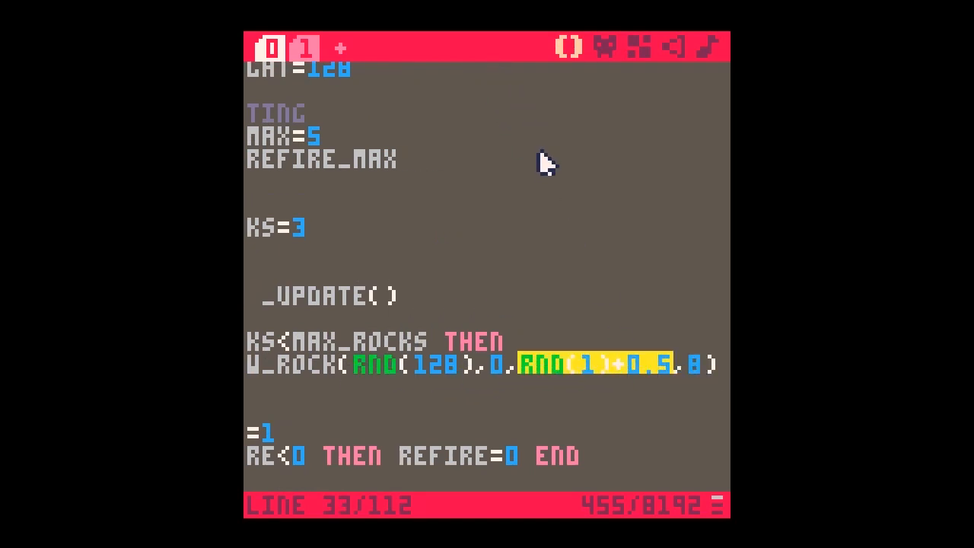
mouse_move(565, 48)
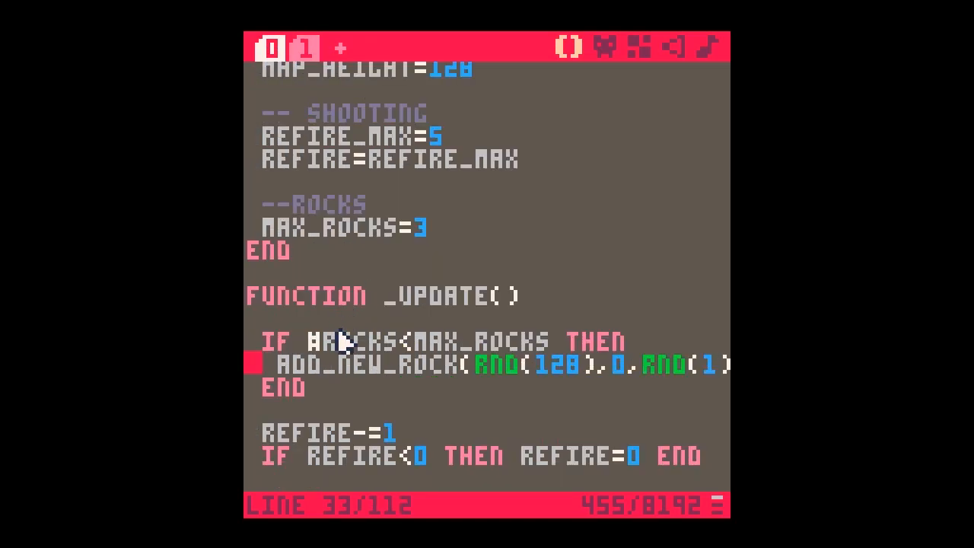
scroll("down", 3)
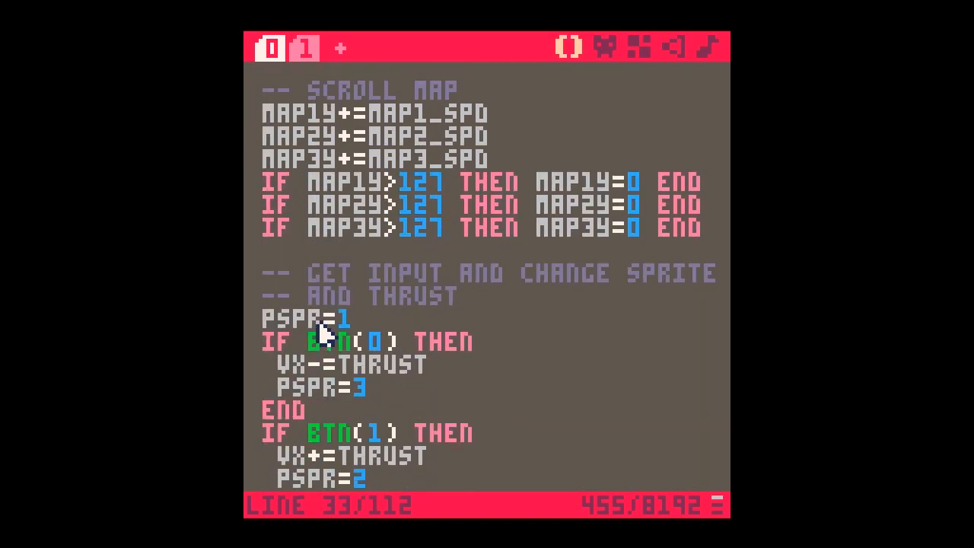
- Point the copied update and draw loops at ROCKS instead of BULLETS
scroll("down", 3)
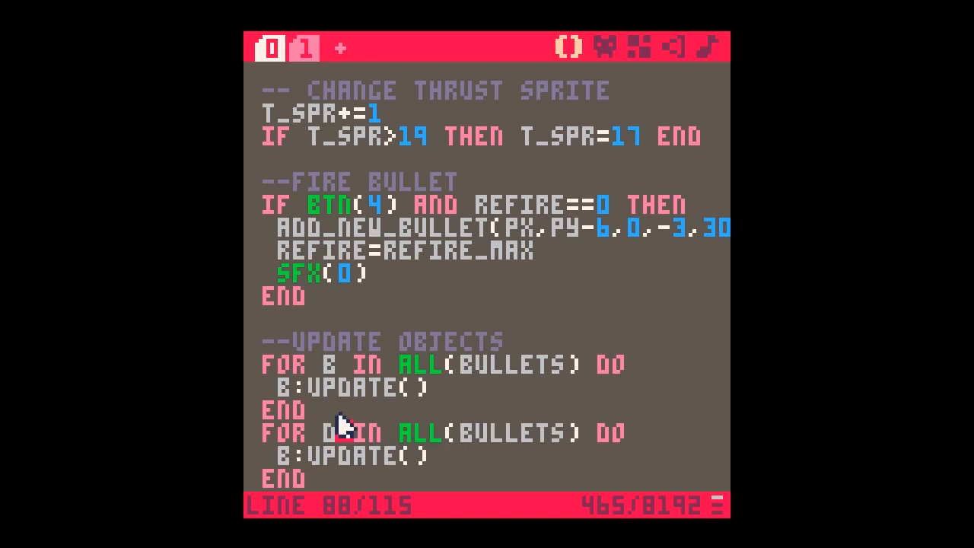
double_click(506, 432)
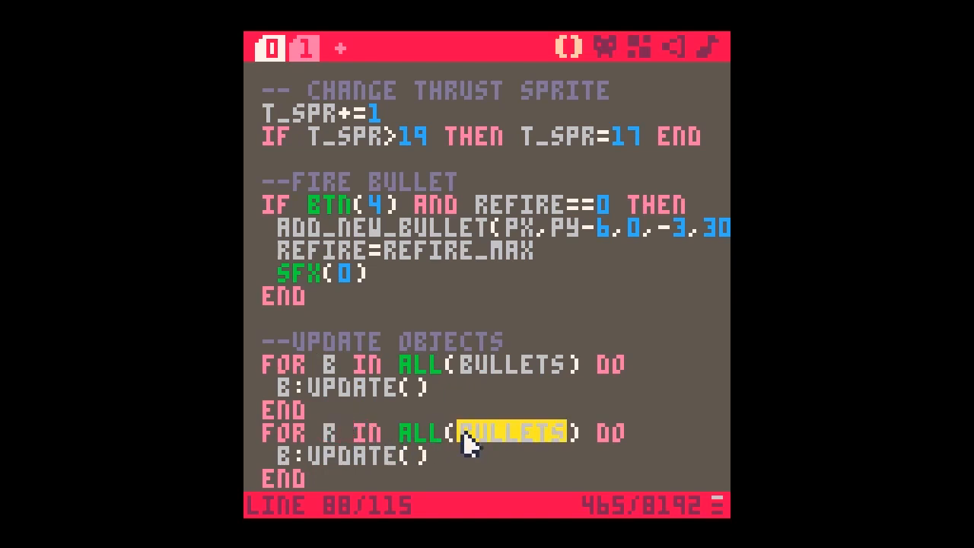
type("ROCKS")
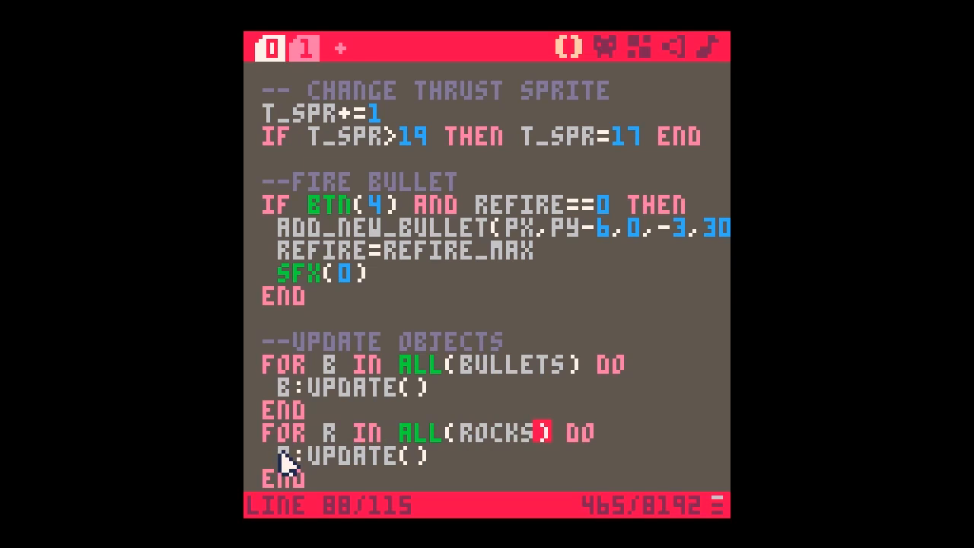
scroll("down", 3)
type("FOR R IN ALL(BULLETS) DO")
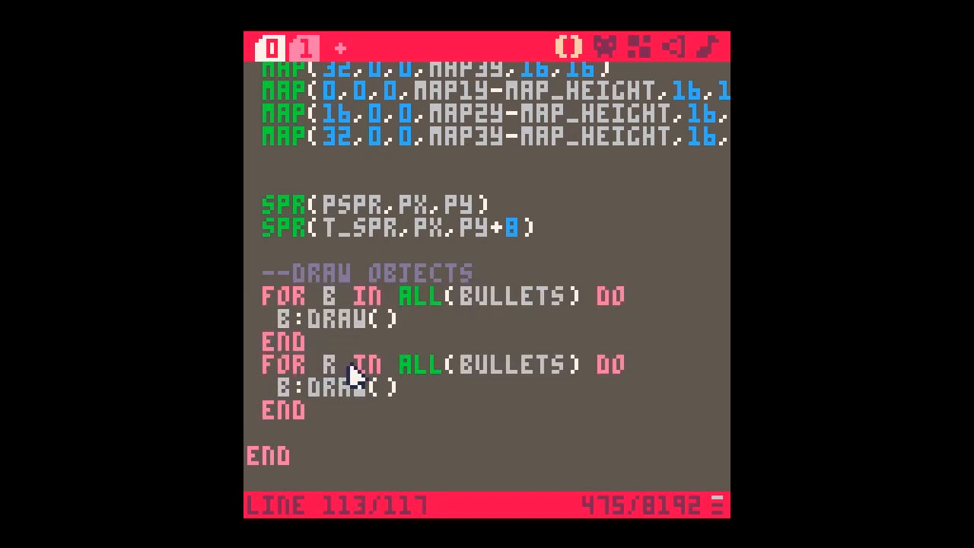
type("ROCKS<MAX_ROCKS THEN")
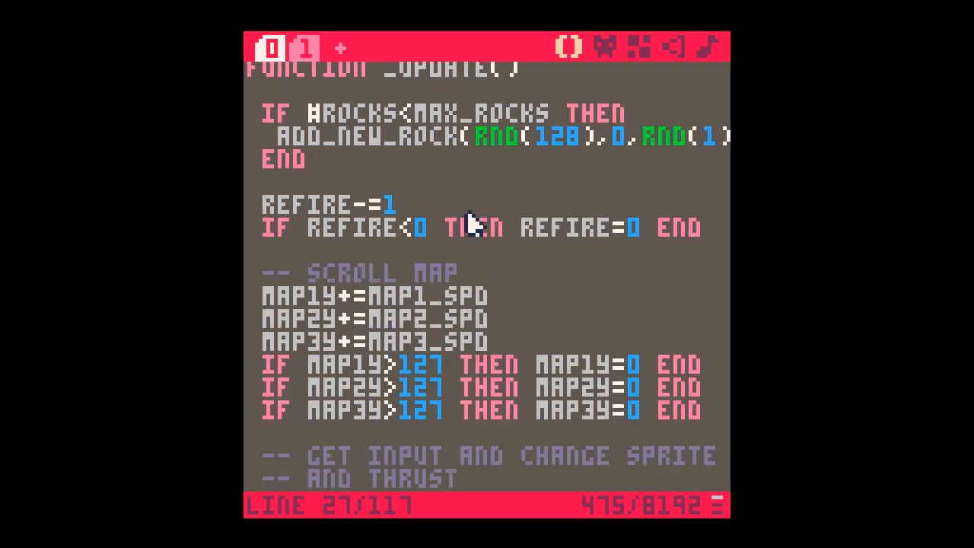
mouse_move(475, 225)
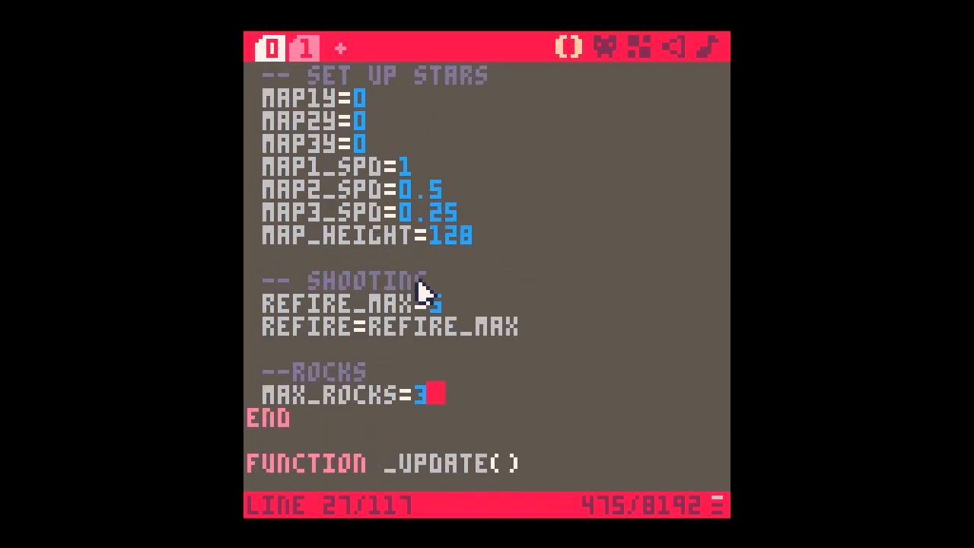
scroll("down", 3)
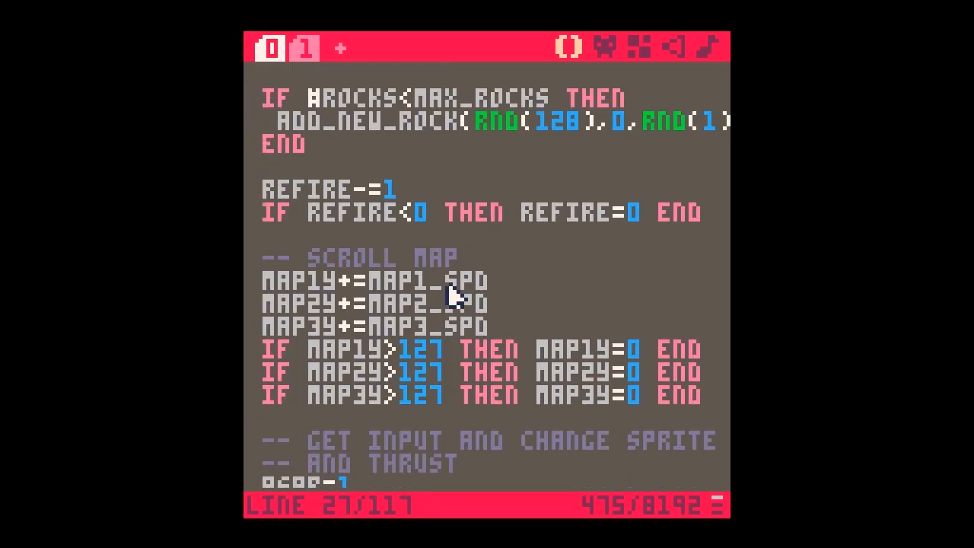
scroll("down", 3)
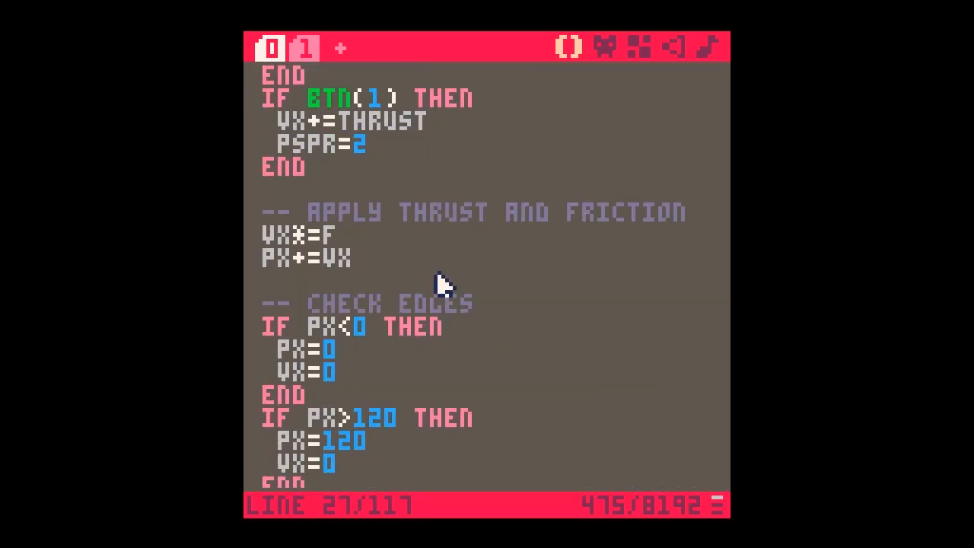
scroll("down", 3)
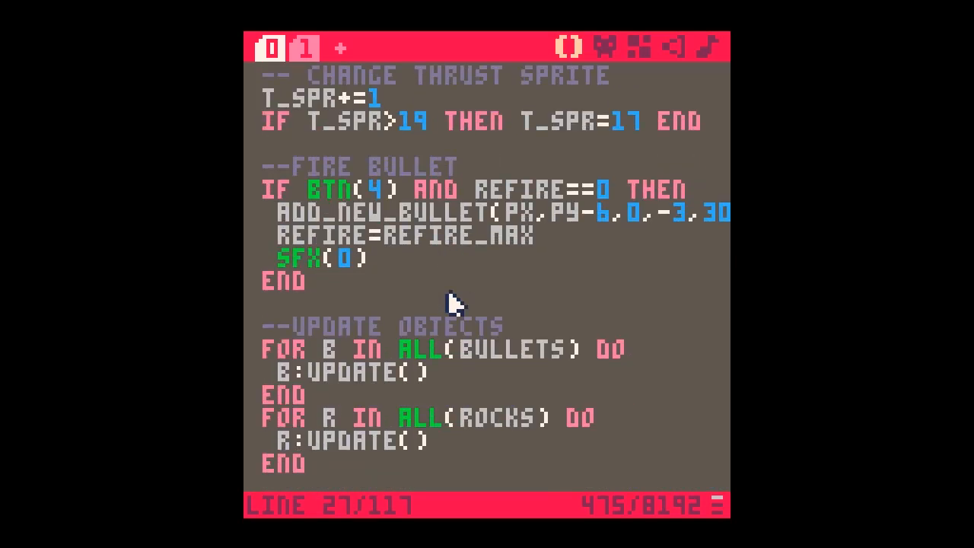
scroll("down", 3)
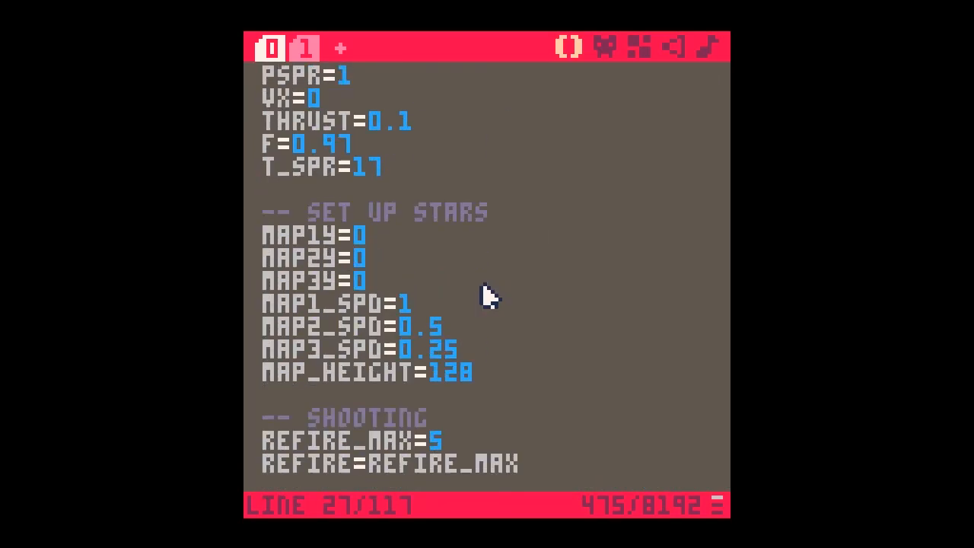
scroll("down", 3)
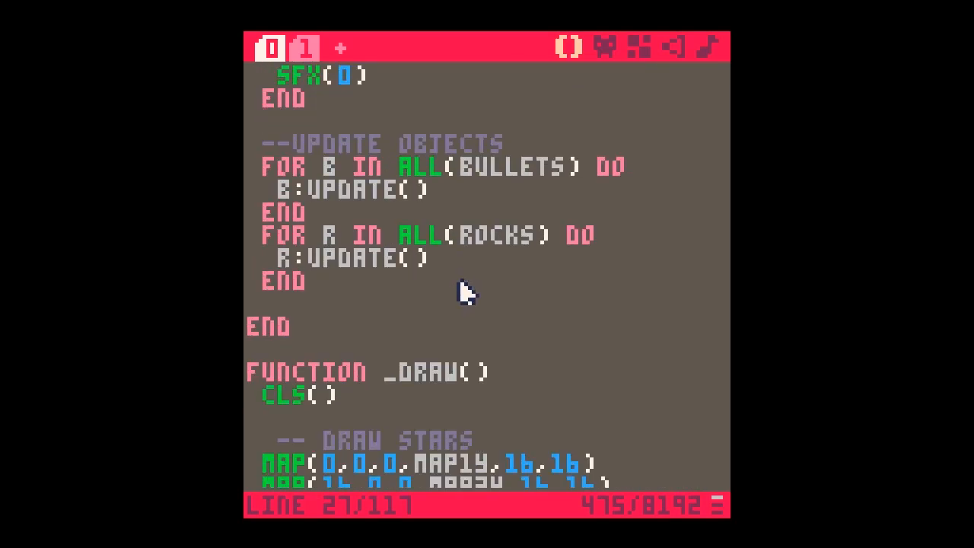
scroll("down", 3)
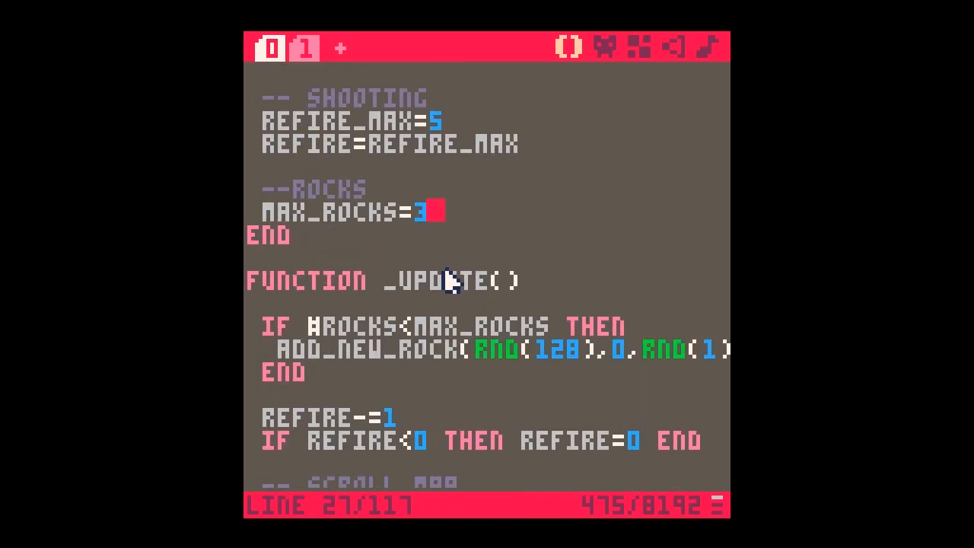
scroll("up", 3)
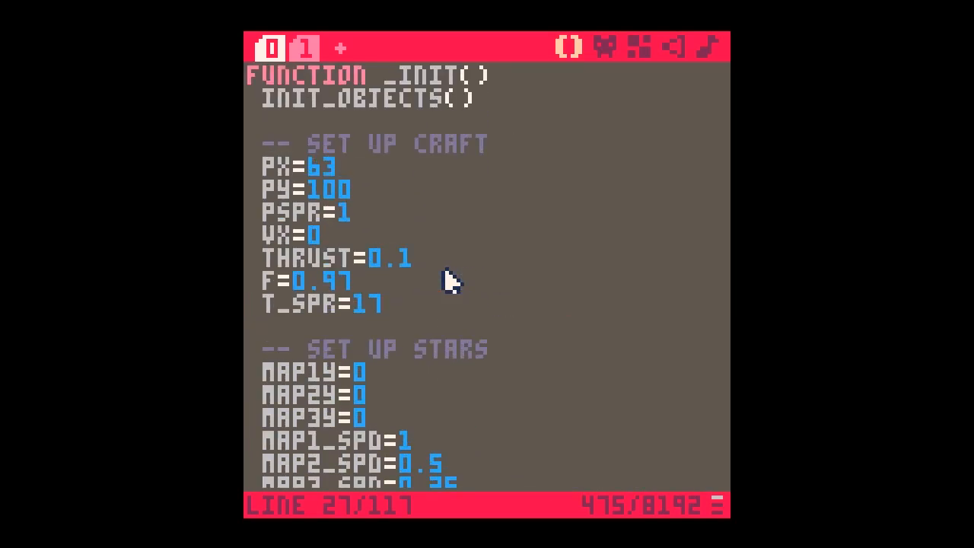